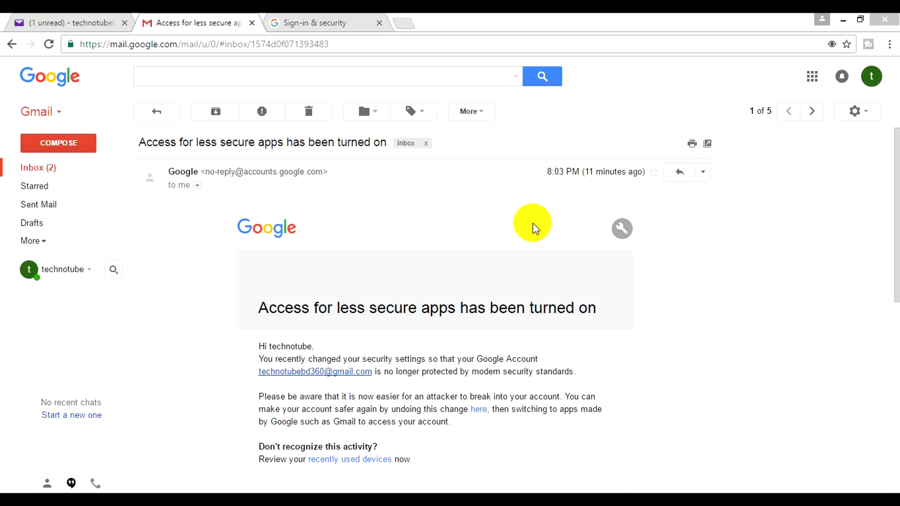
mouse_move(668, 157)
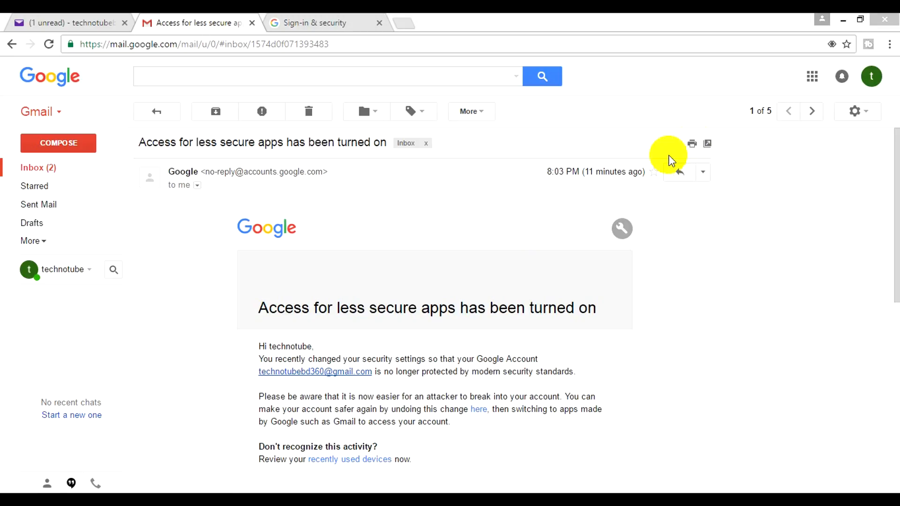
Move past the Outlook 2016 welcome screen and confirm connecting an email account
left_click(870, 76)
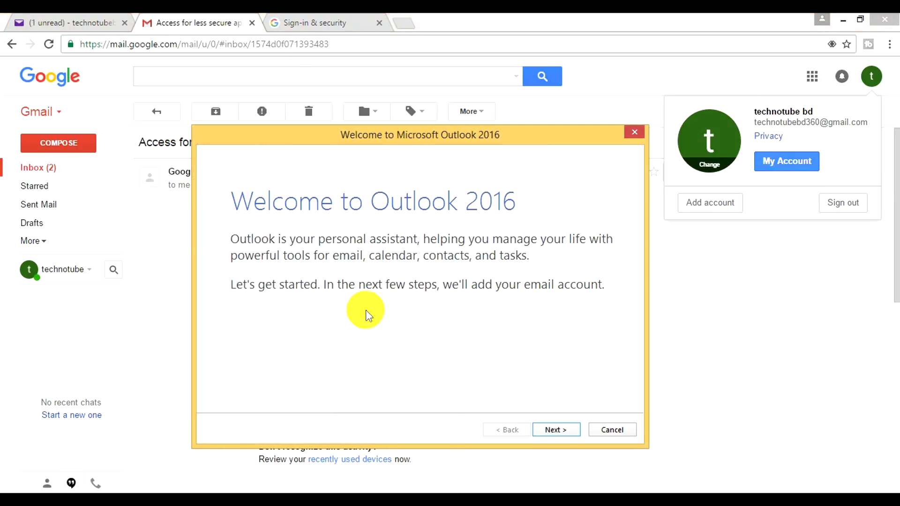
mouse_move(555, 429)
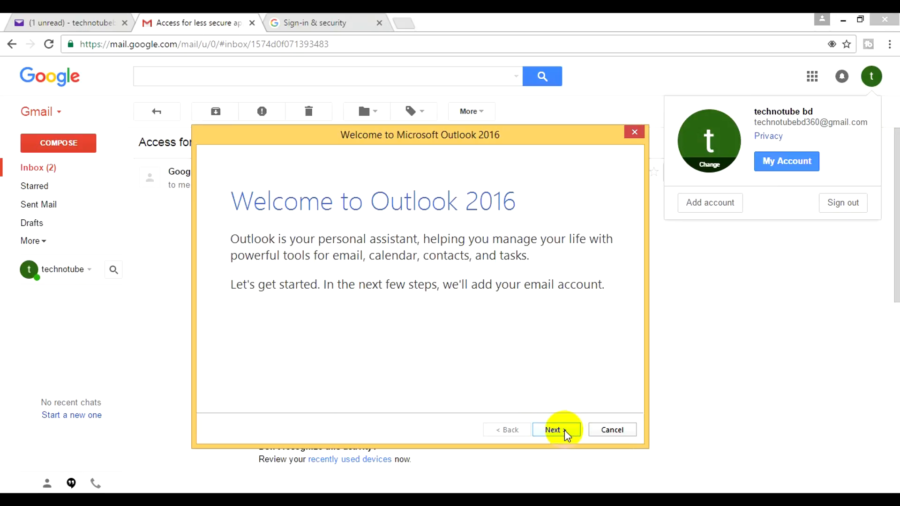
left_click(555, 429)
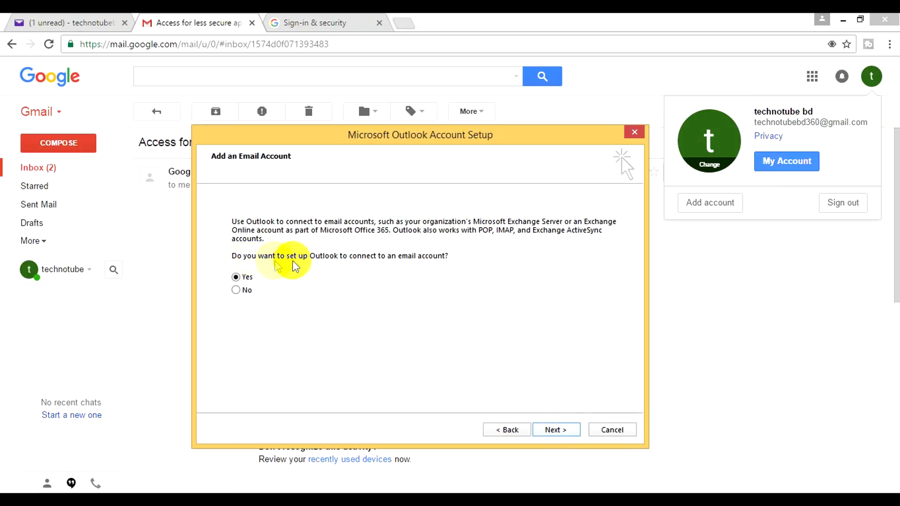
mouse_move(389, 265)
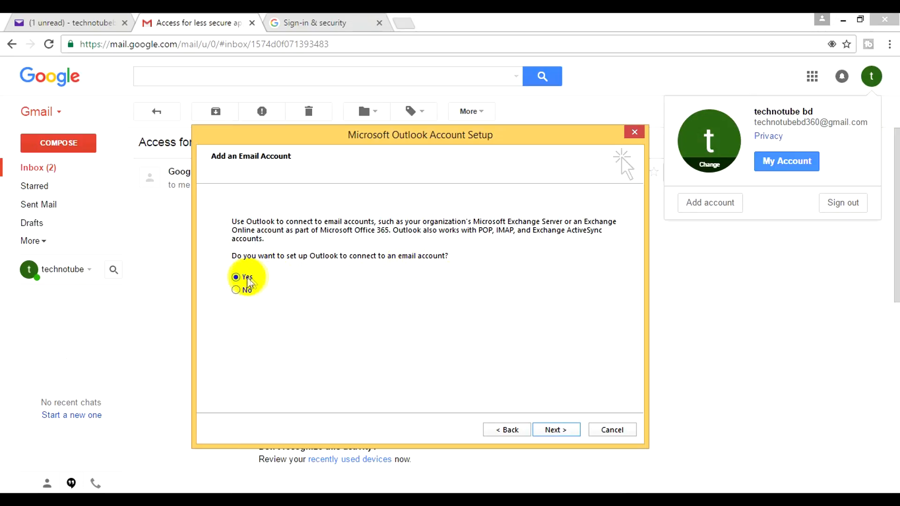
mouse_move(393, 321)
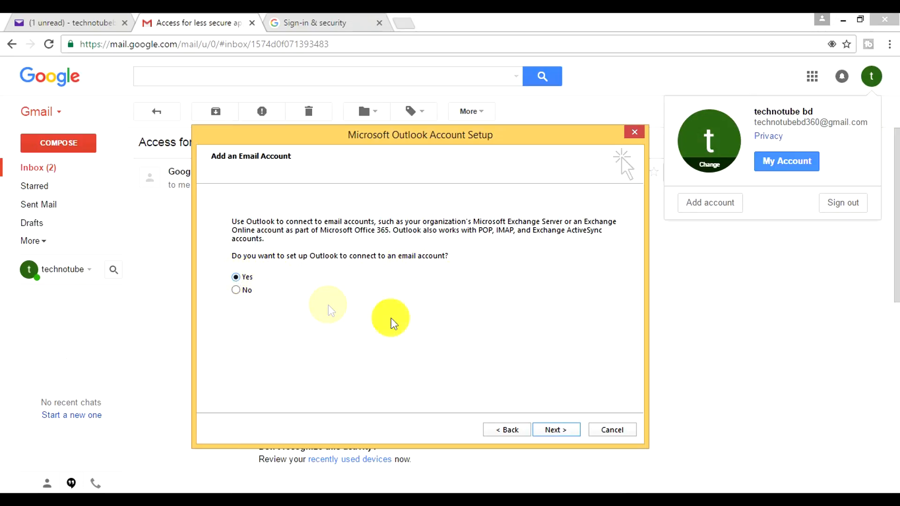
left_click(555, 429)
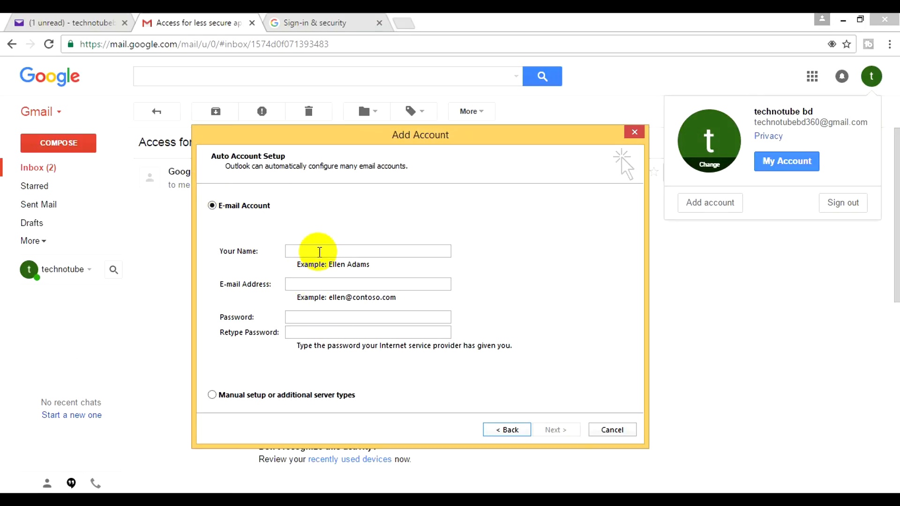
Enter the display name 'technotubbed' in Your Name
type("t")
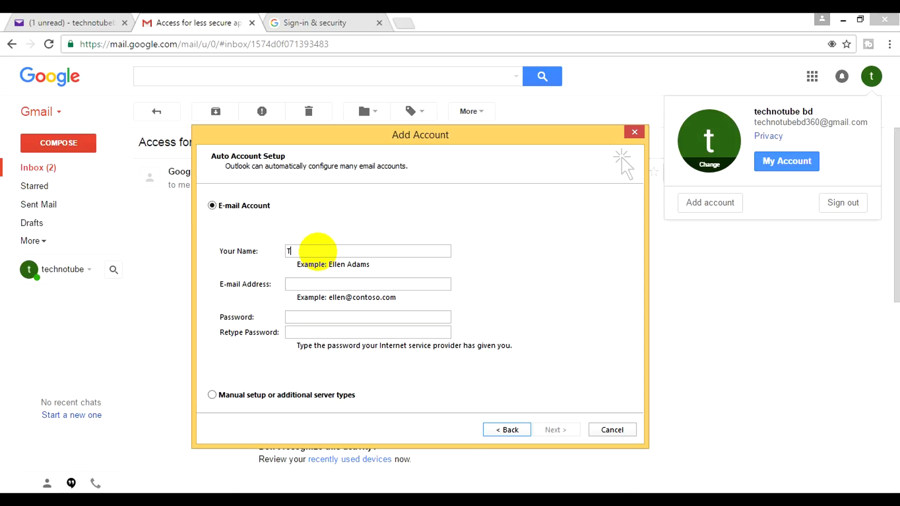
type("echnotub")
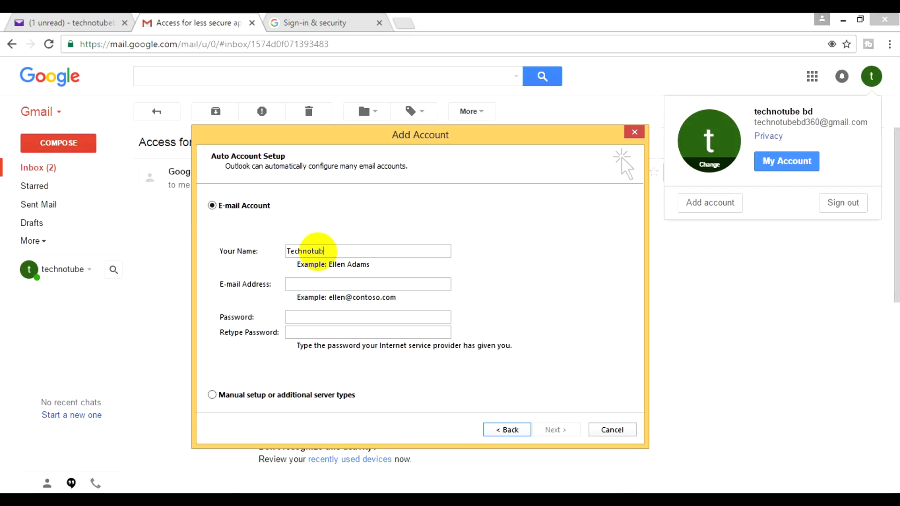
type("be")
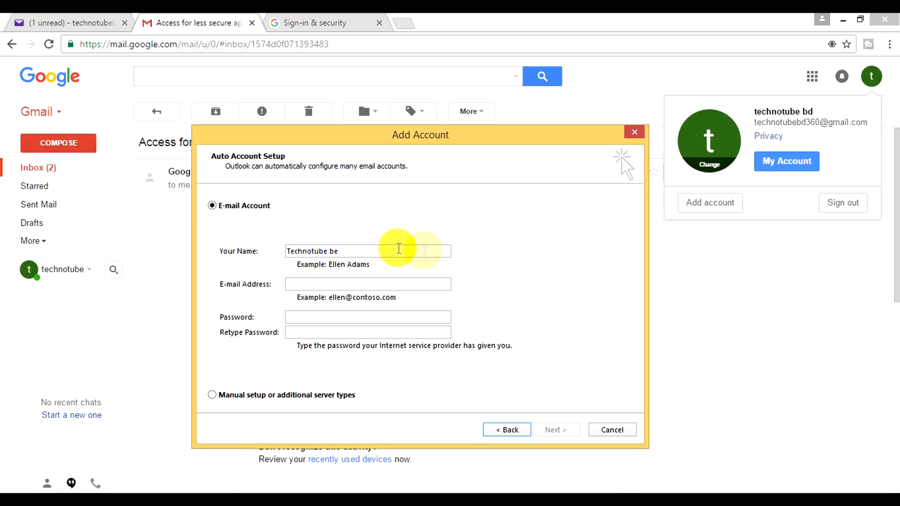
type("d")
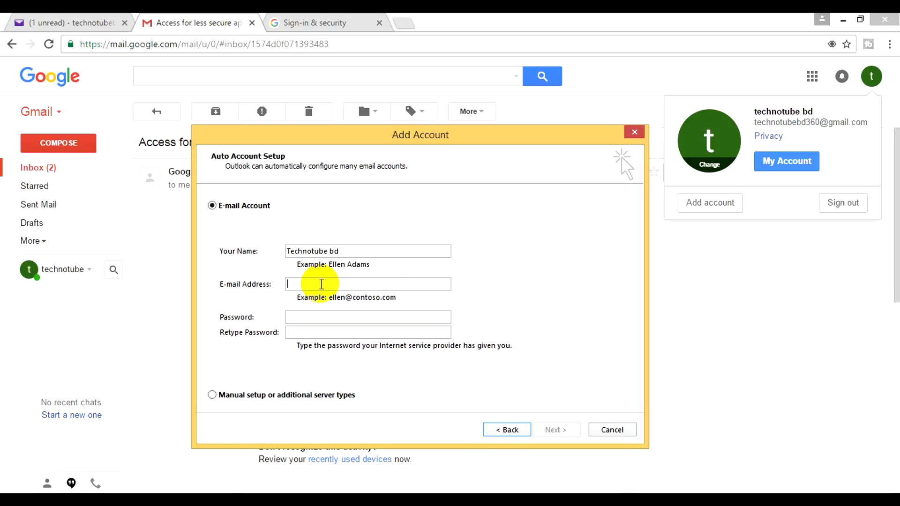
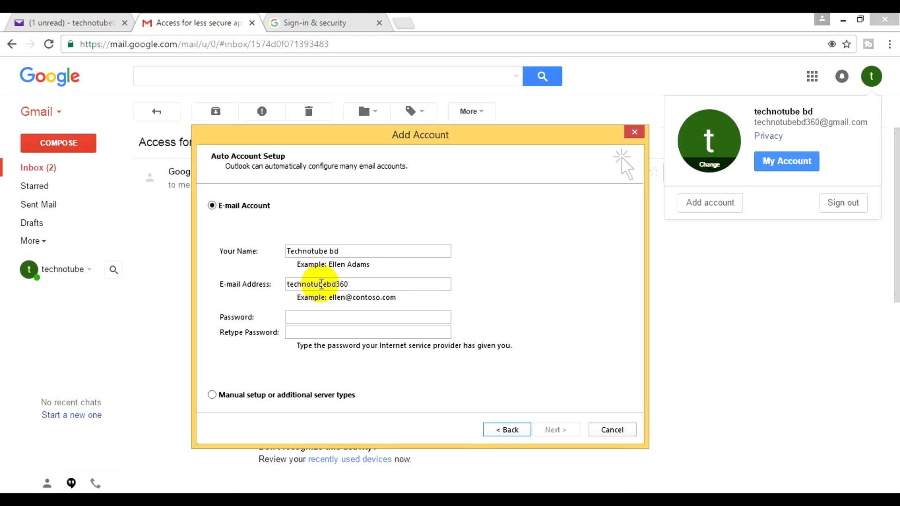
left_click(367, 284)
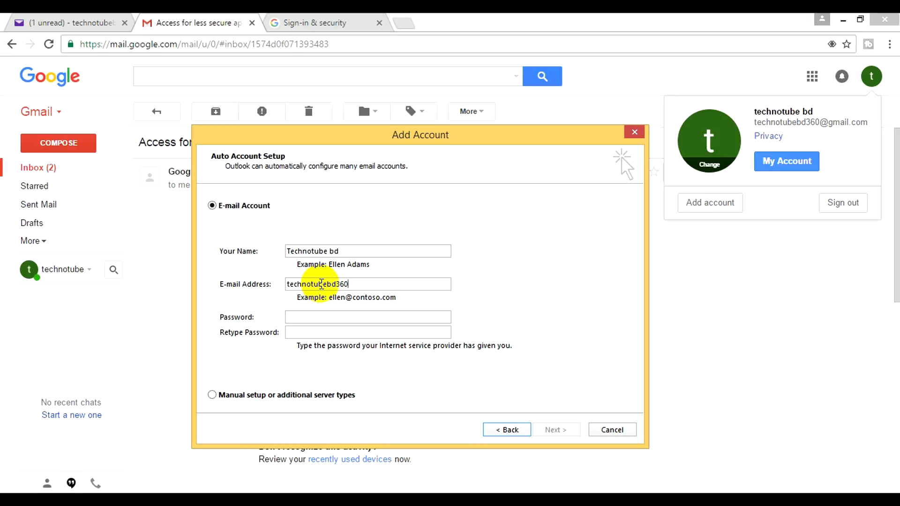
type("@")
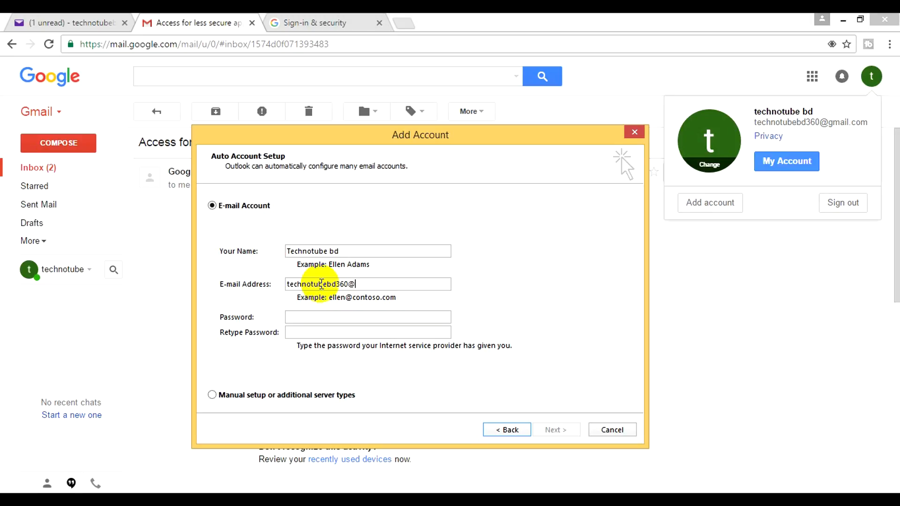
type("gmail.com")
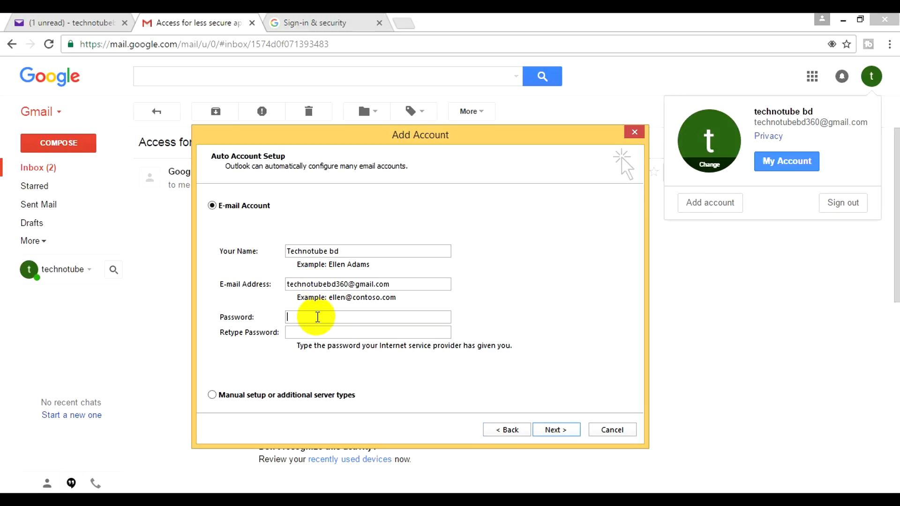
type("****")
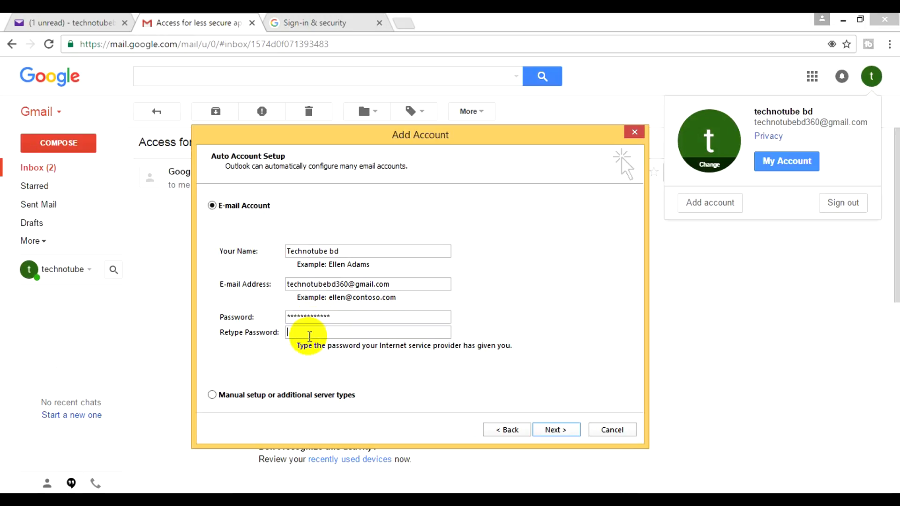
type("******")
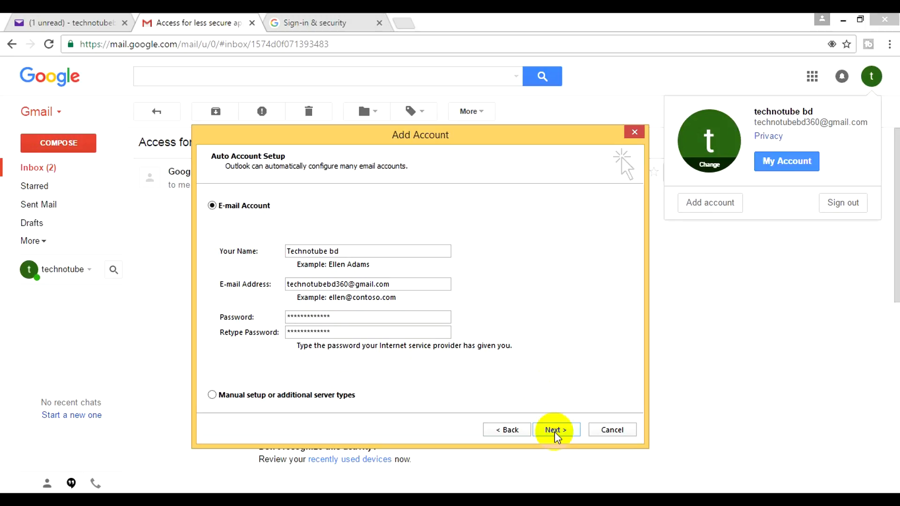
Submit the account details and let Outlook search for the Gmail server settings
left_click(554, 430)
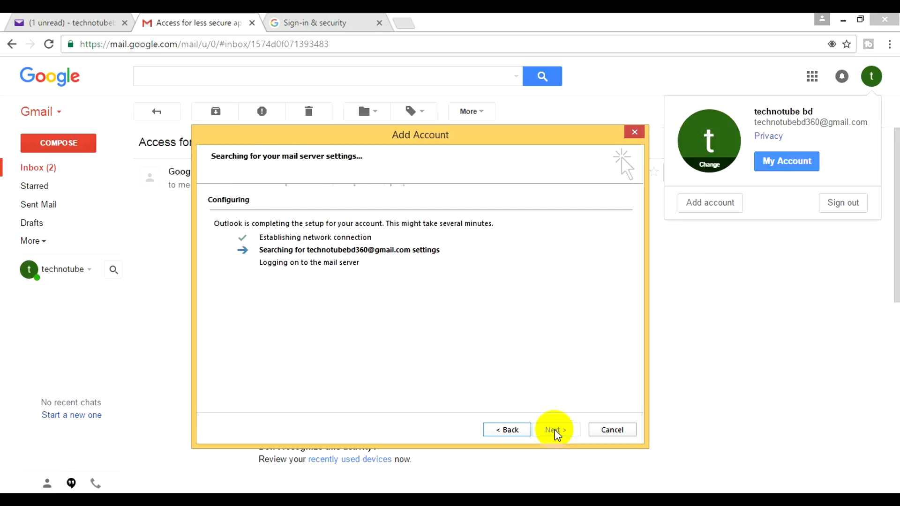
left_click(553, 429)
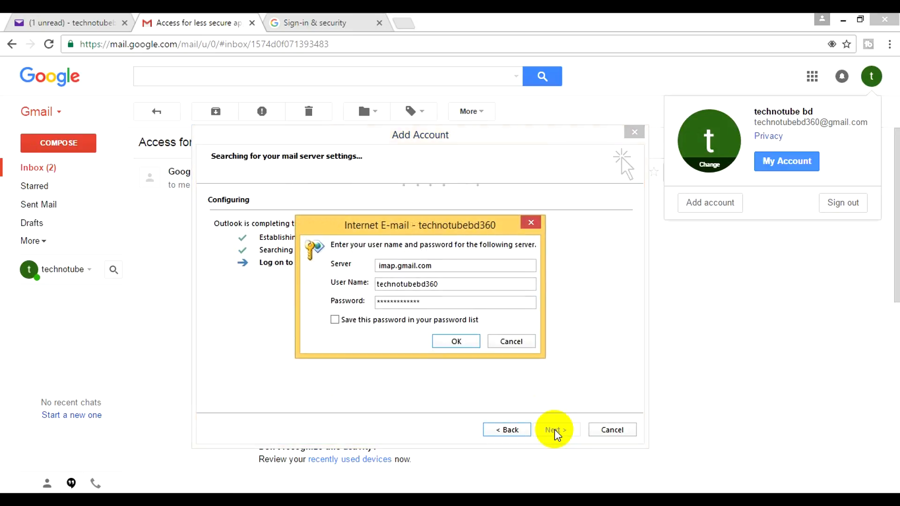
left_click(455, 301)
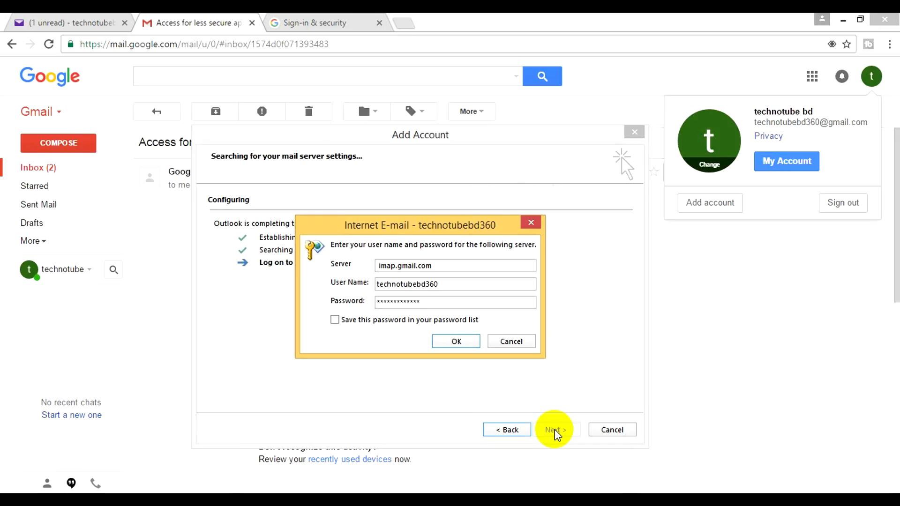
left_click(447, 23)
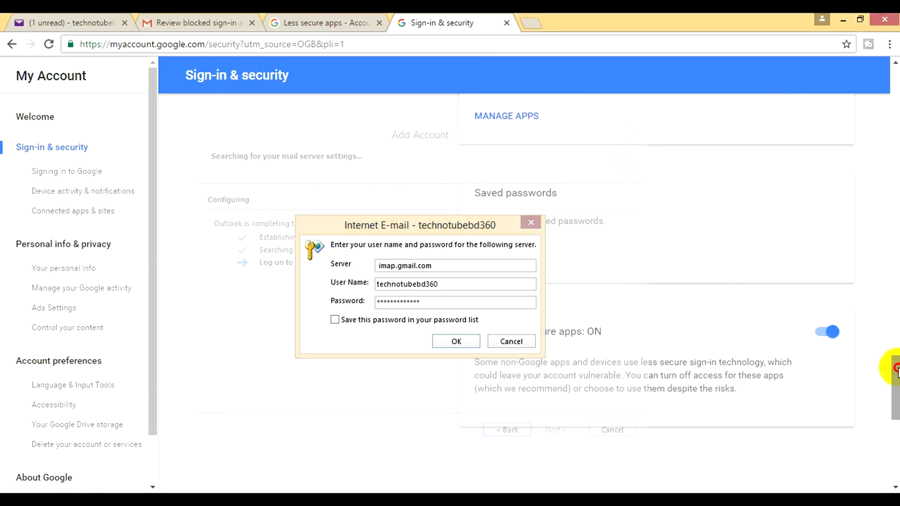
Go to the Google My Account overview through the profile avatar menu
scroll("up", 3)
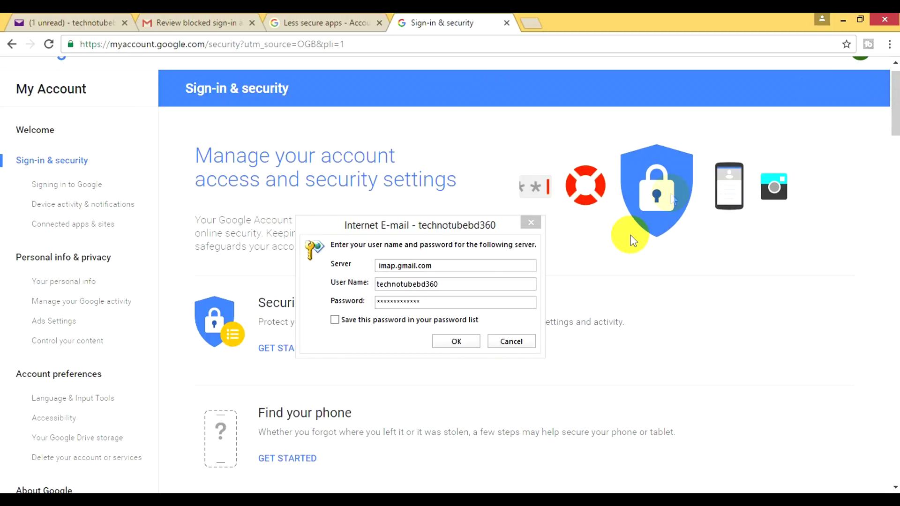
mouse_move(611, 236)
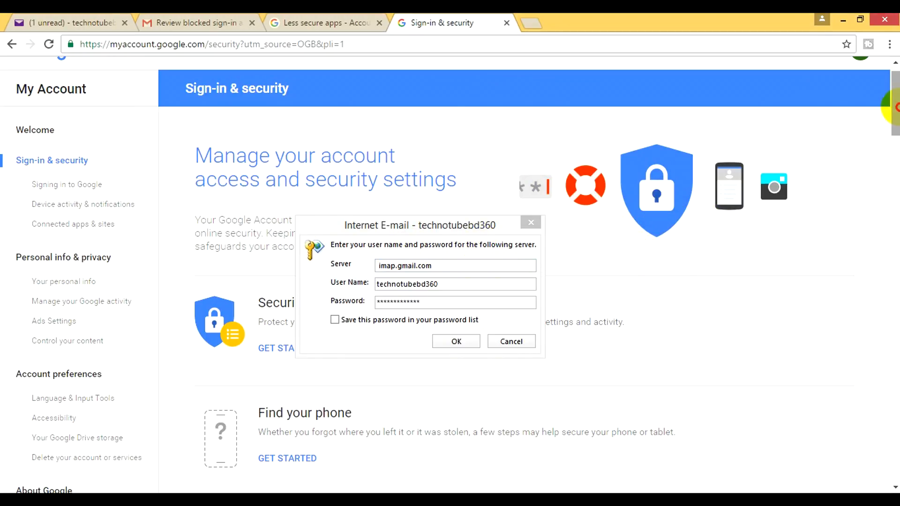
mouse_move(866, 75)
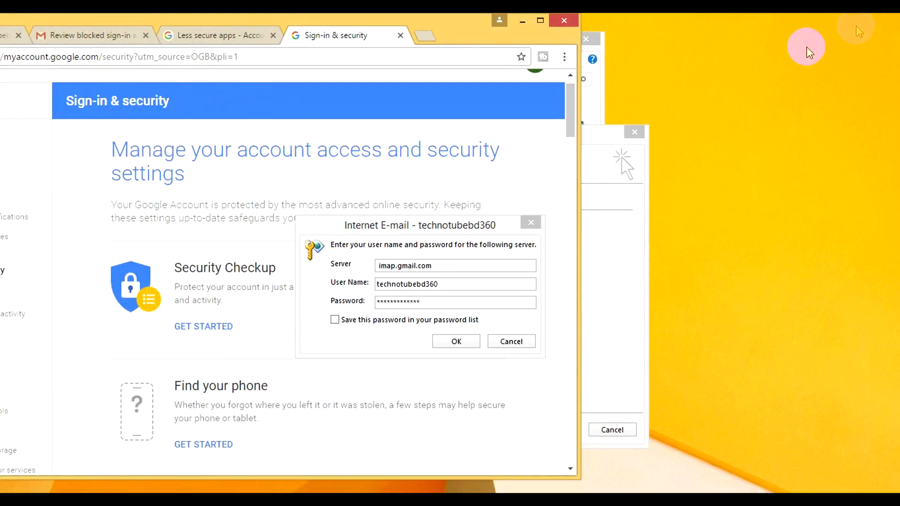
left_click(540, 20)
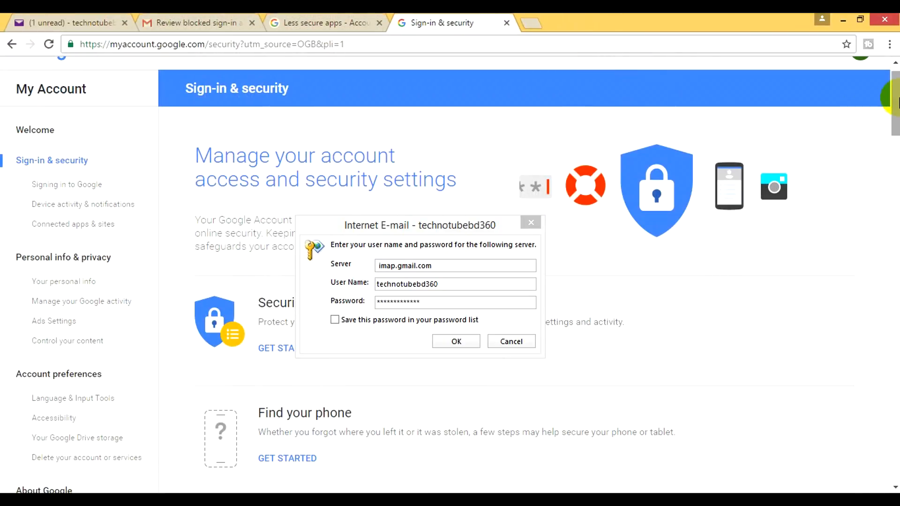
scroll("up", 3)
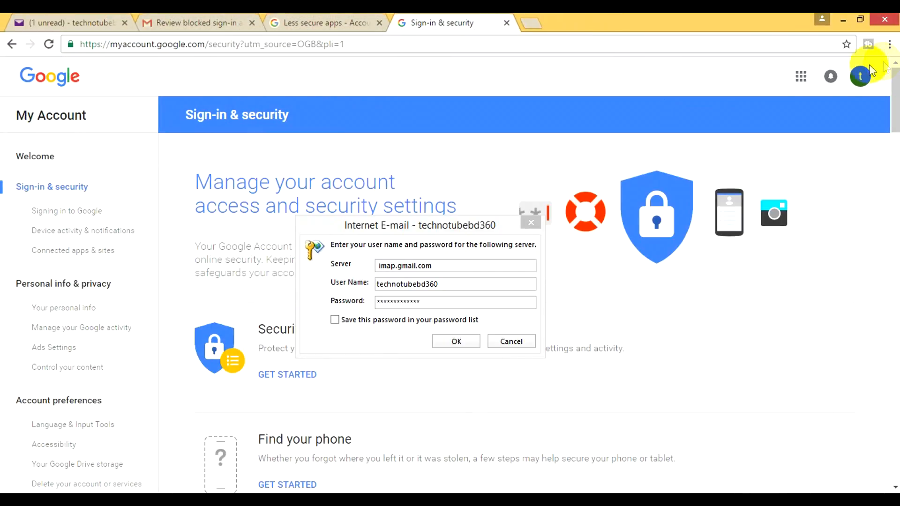
left_click(860, 76)
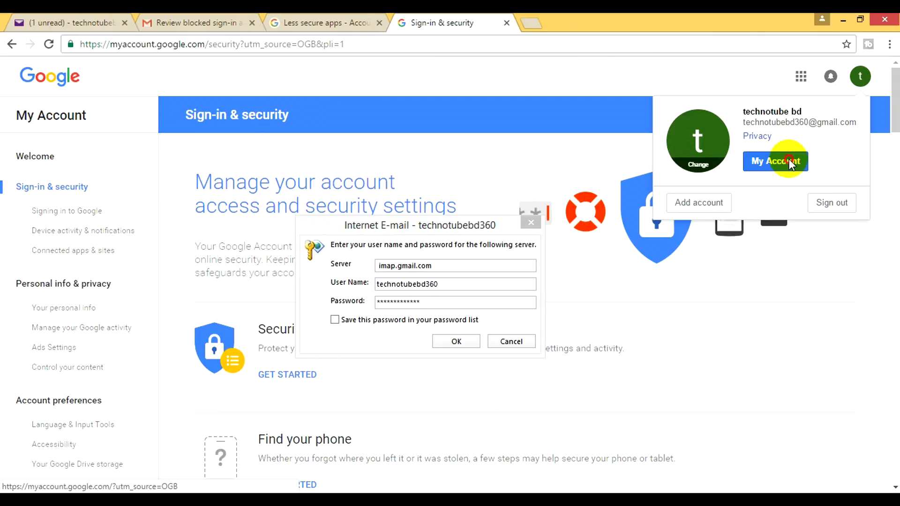
left_click(775, 161)
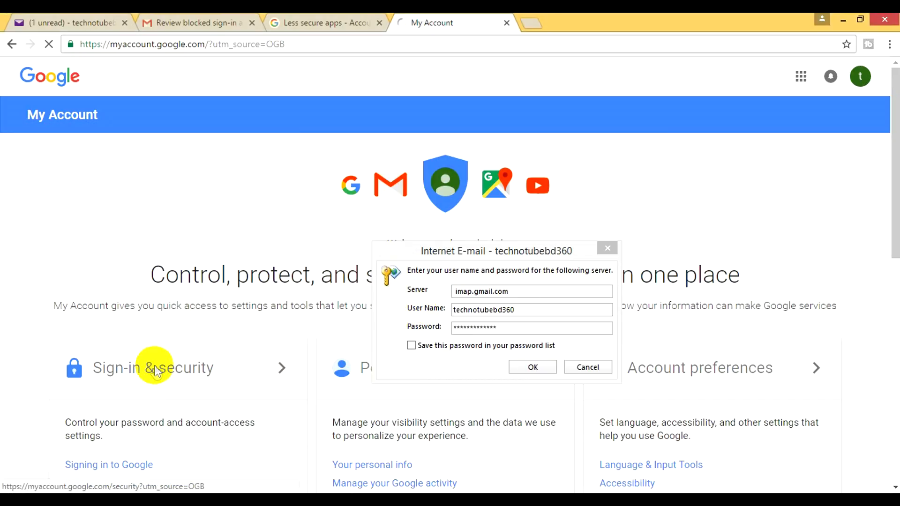
Switch on 'Allow less secure apps' on the Sign-in & security page
left_click(153, 368)
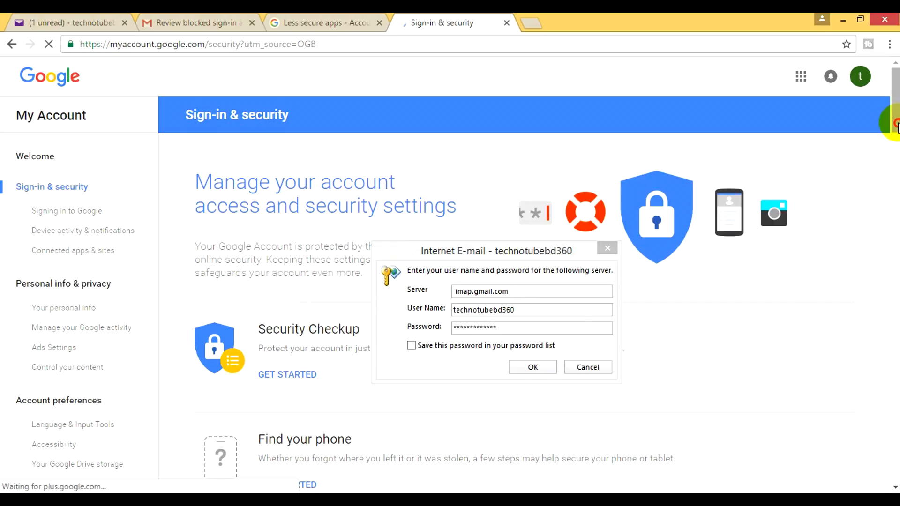
scroll("down", 3)
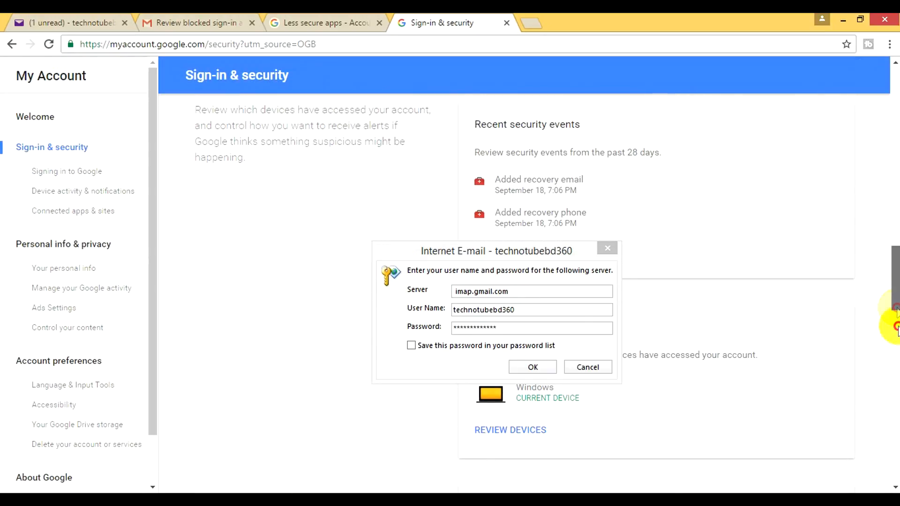
left_click(531, 367)
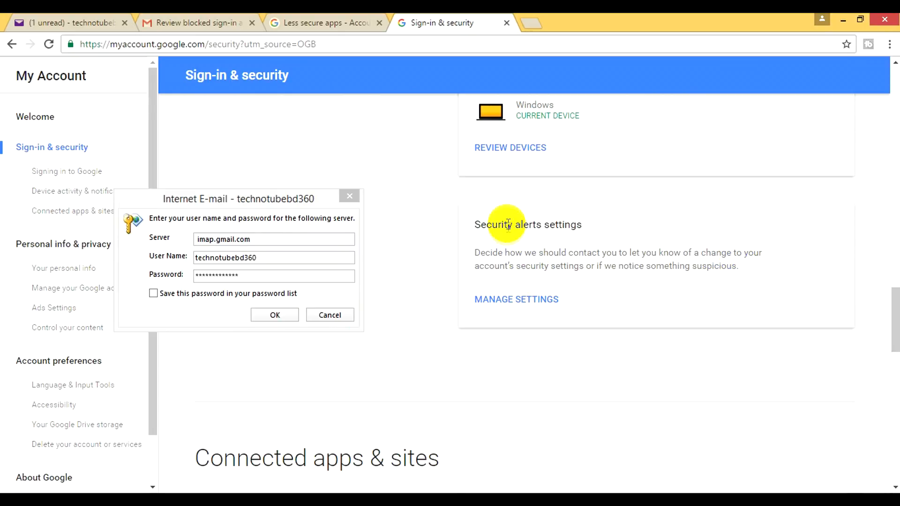
scroll("down", 3)
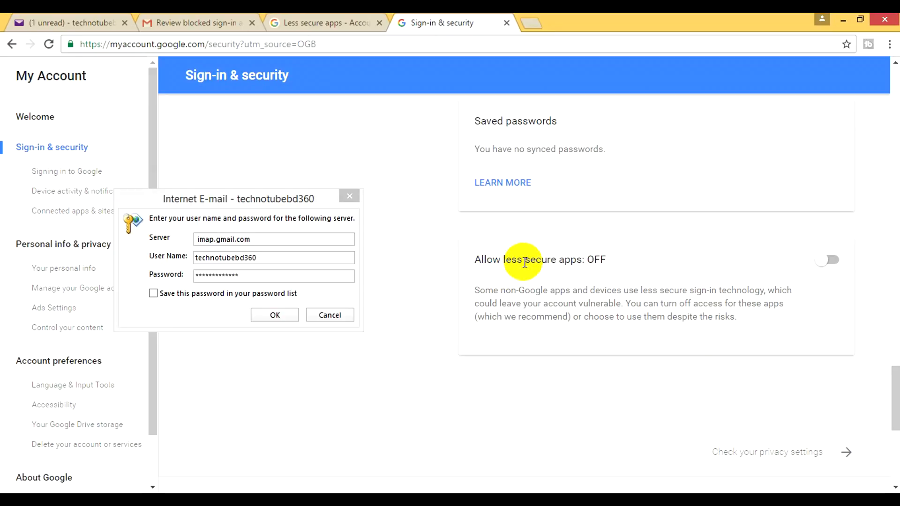
mouse_move(834, 269)
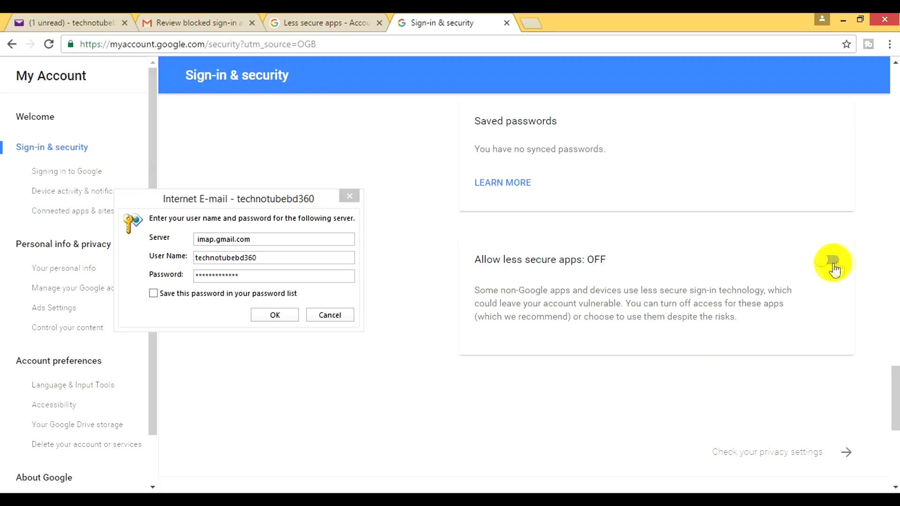
left_click(832, 259)
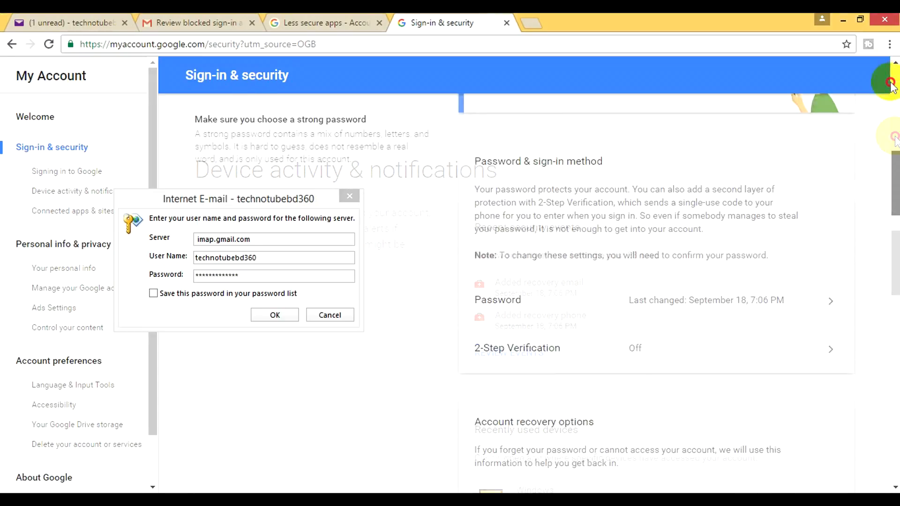
Show the Google apps grid from the top-right corner
left_click(863, 76)
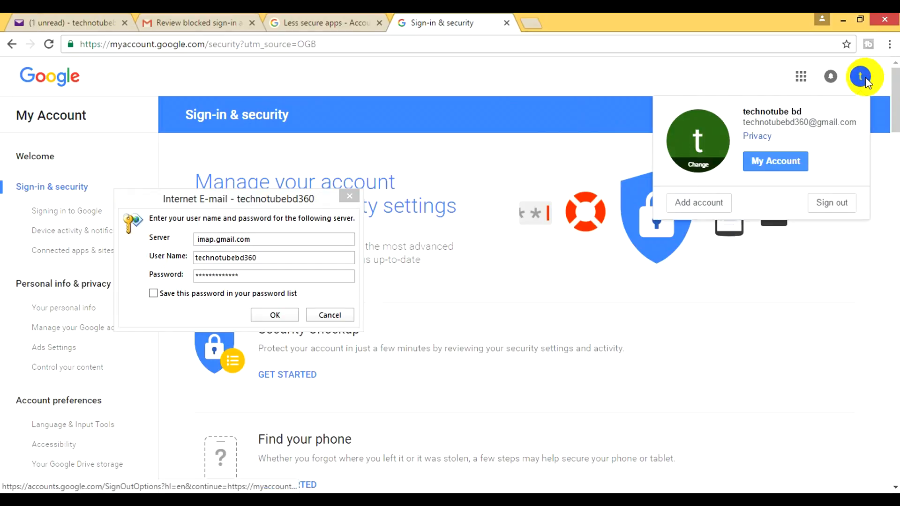
mouse_move(790, 178)
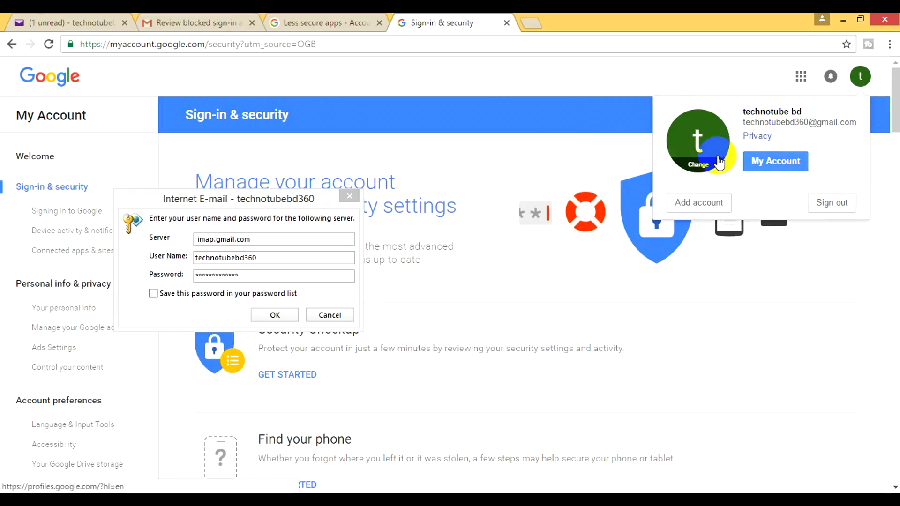
mouse_move(742, 125)
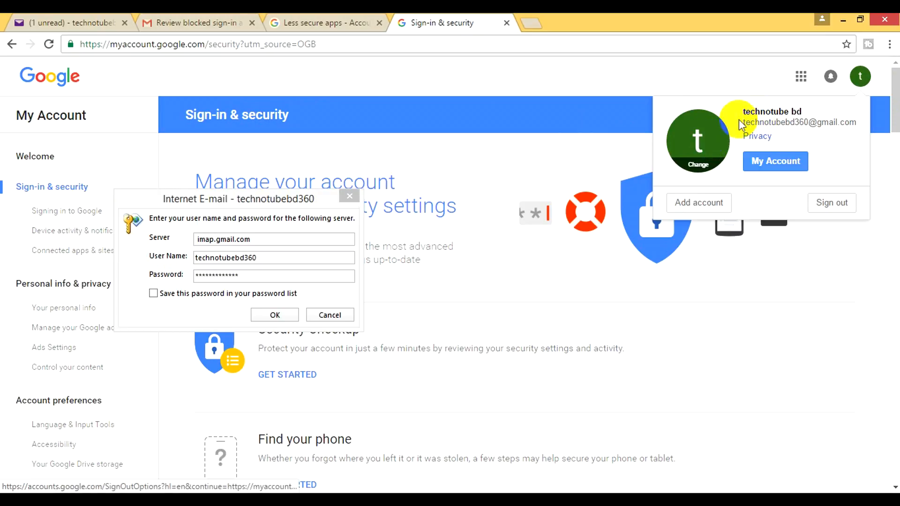
left_click(800, 76)
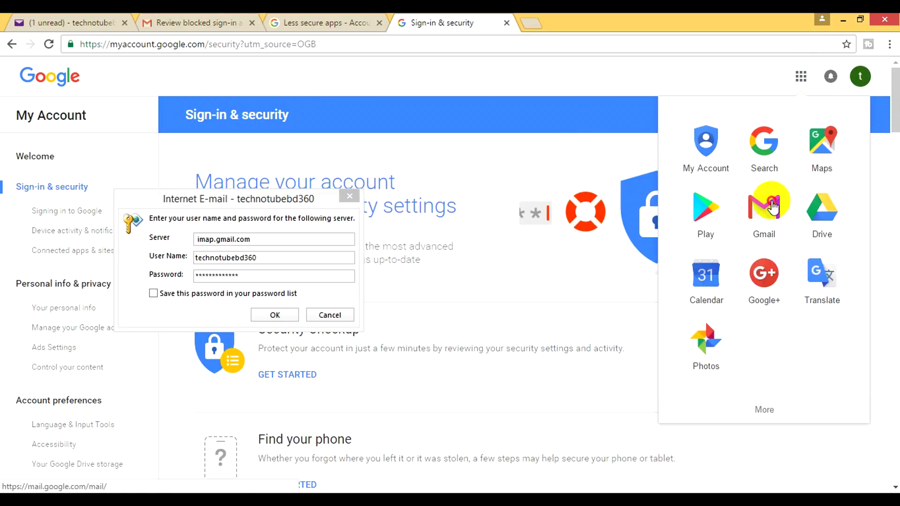
Launch Gmail from the apps list and go to its Settings through the gear menu
left_click(764, 205)
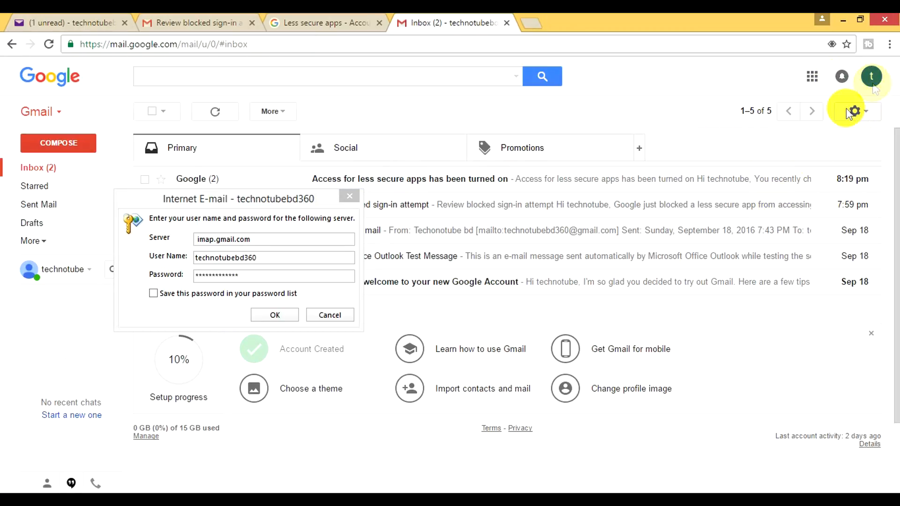
mouse_move(811, 76)
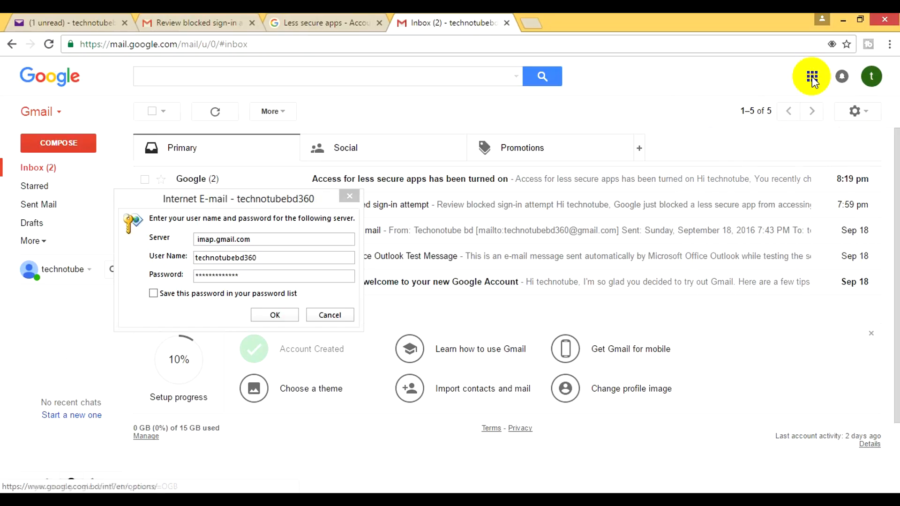
left_click(811, 75)
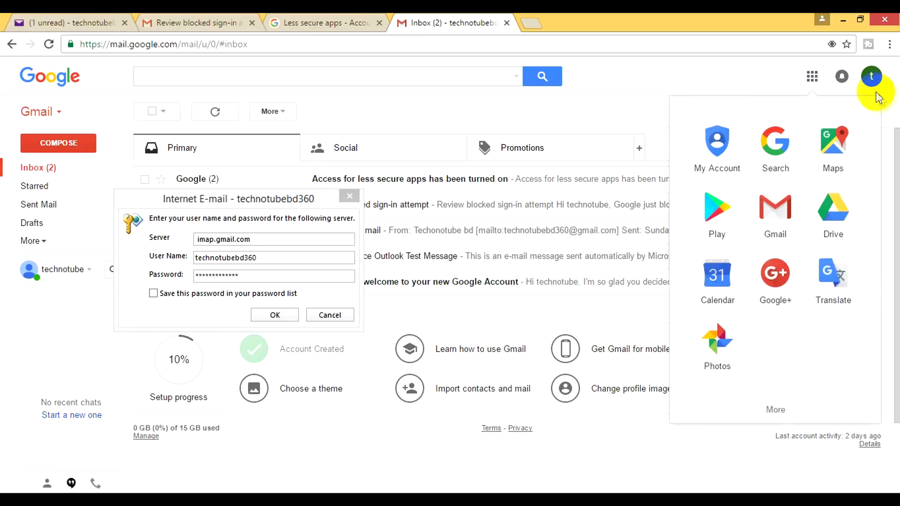
left_click(854, 111)
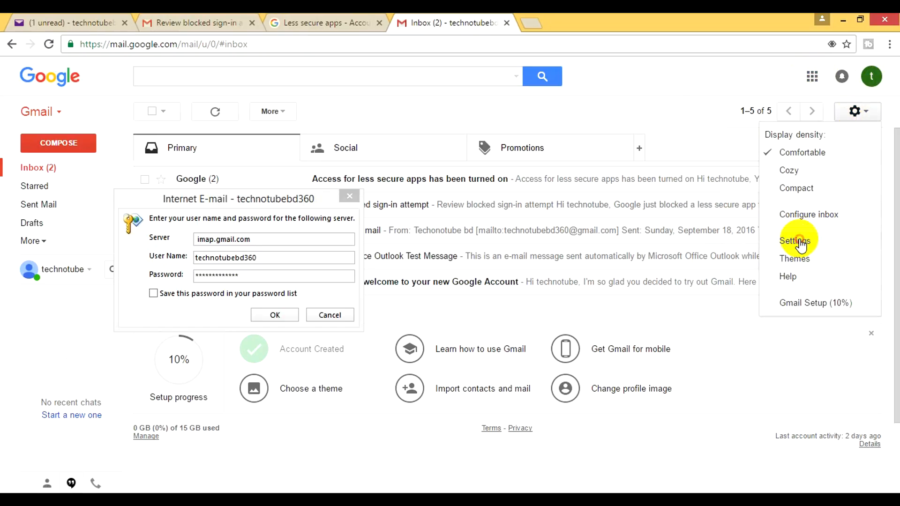
left_click(795, 240)
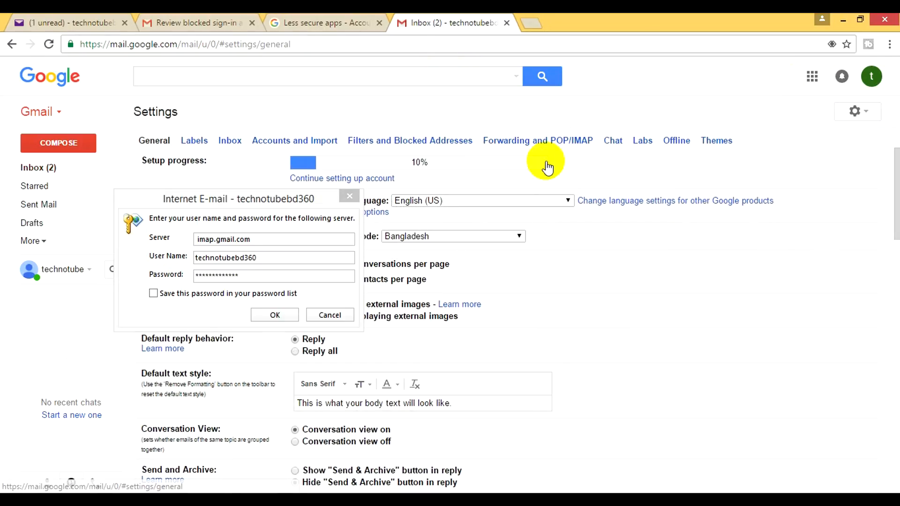
Select Enable IMAP under Forwarding and POP/IMAP and save the changes
left_click(537, 140)
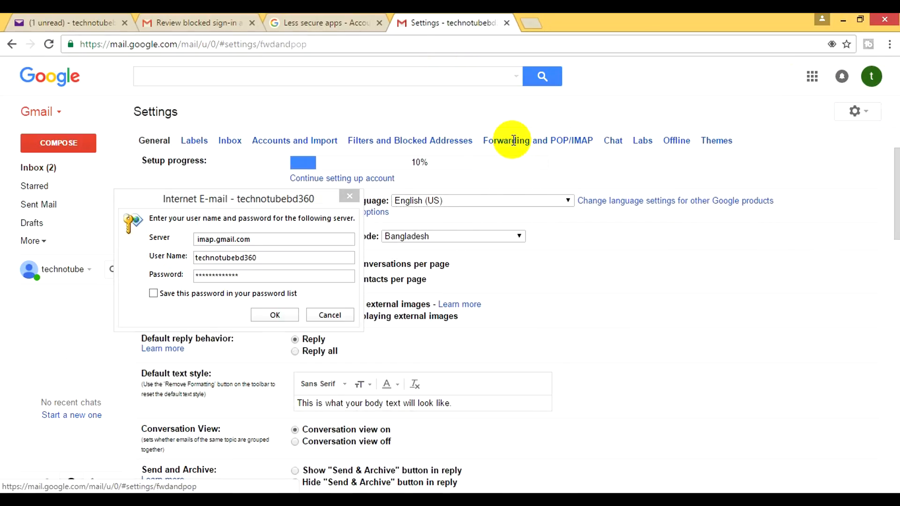
left_click(274, 314)
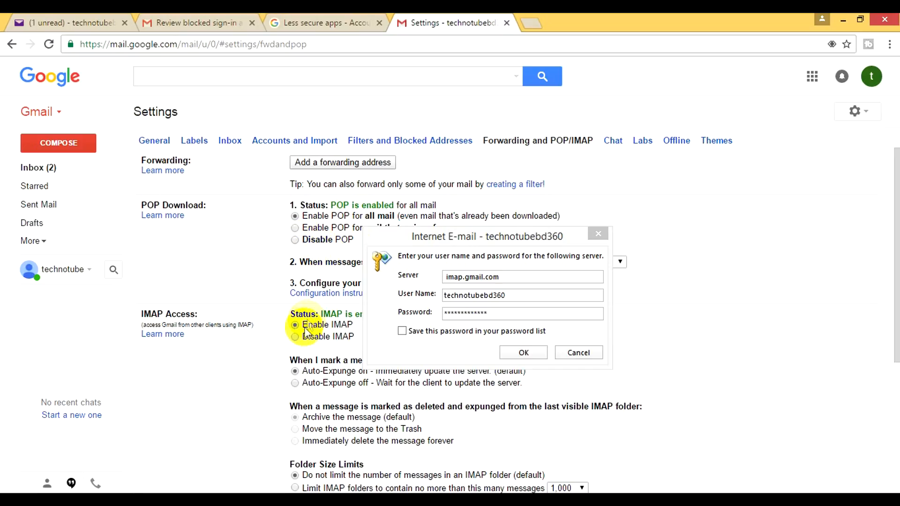
mouse_move(828, 260)
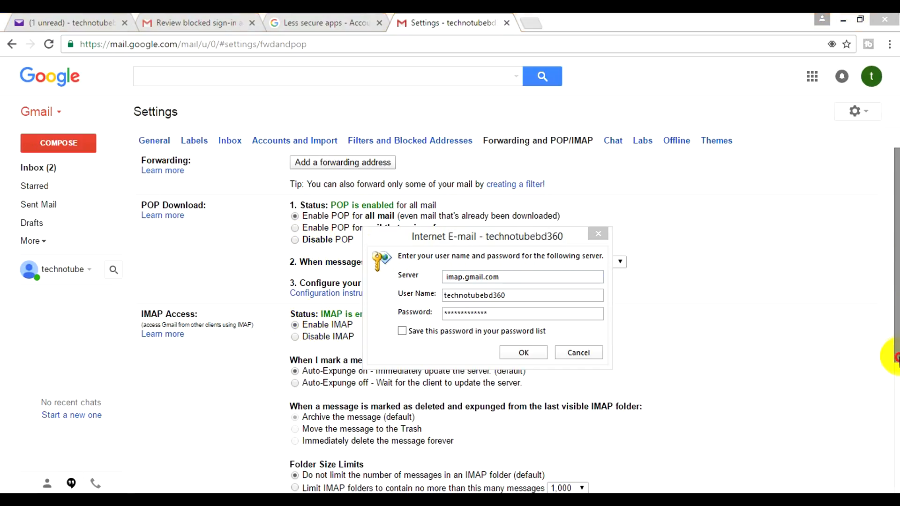
scroll("down", 3)
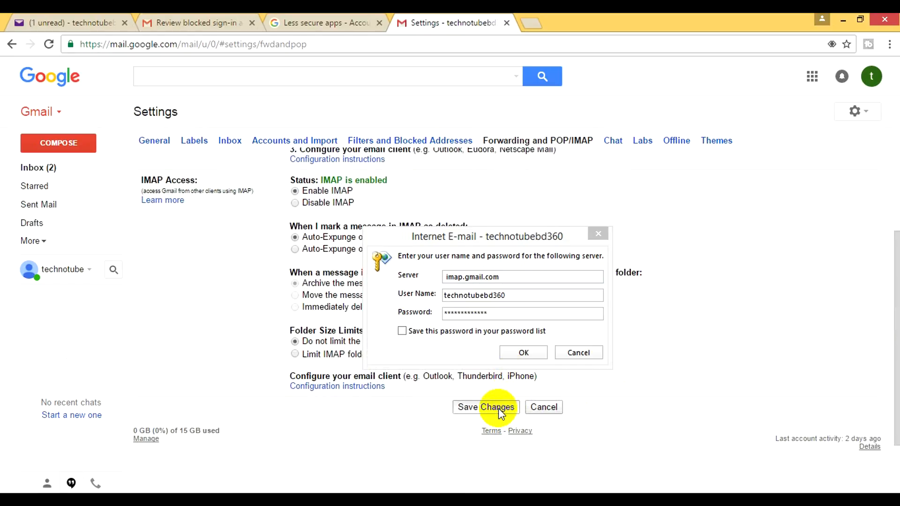
left_click(485, 407)
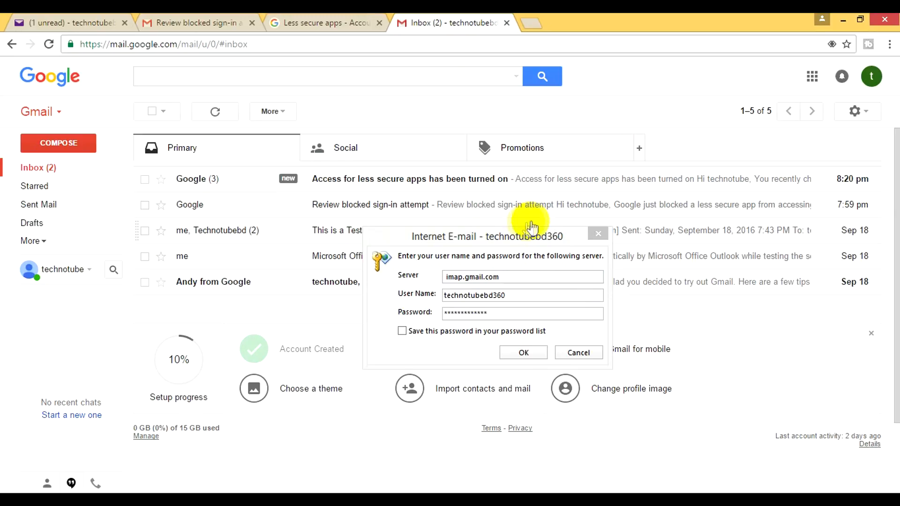
mouse_move(359, 206)
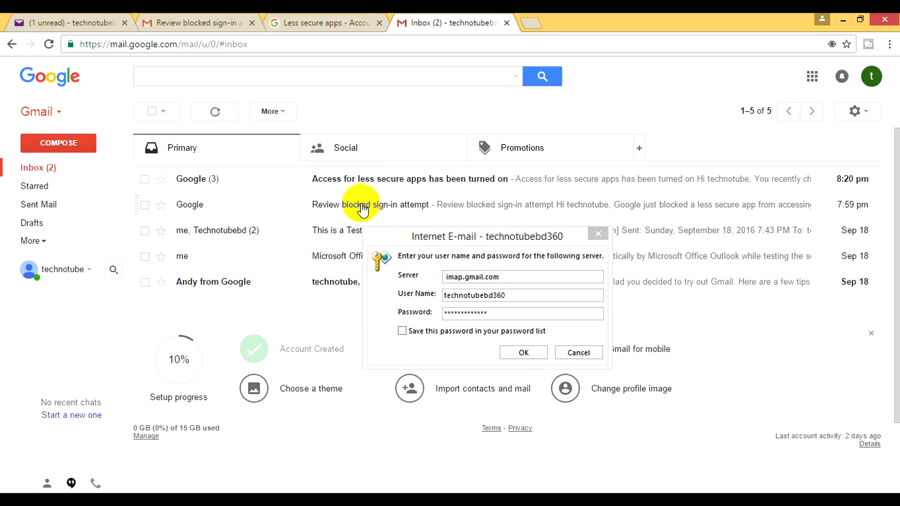
Open the 'Review blocked sign-in attempt' email and follow its less secure apps link
left_click(371, 204)
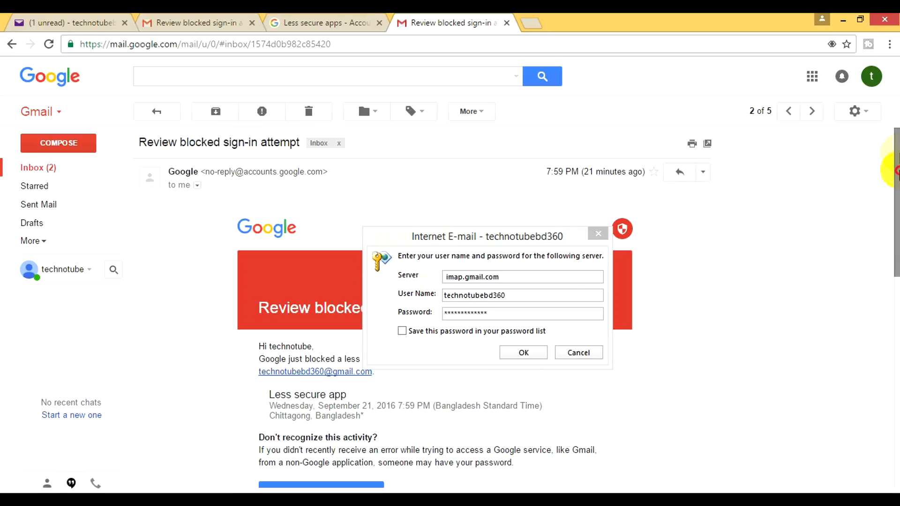
scroll("down", 3)
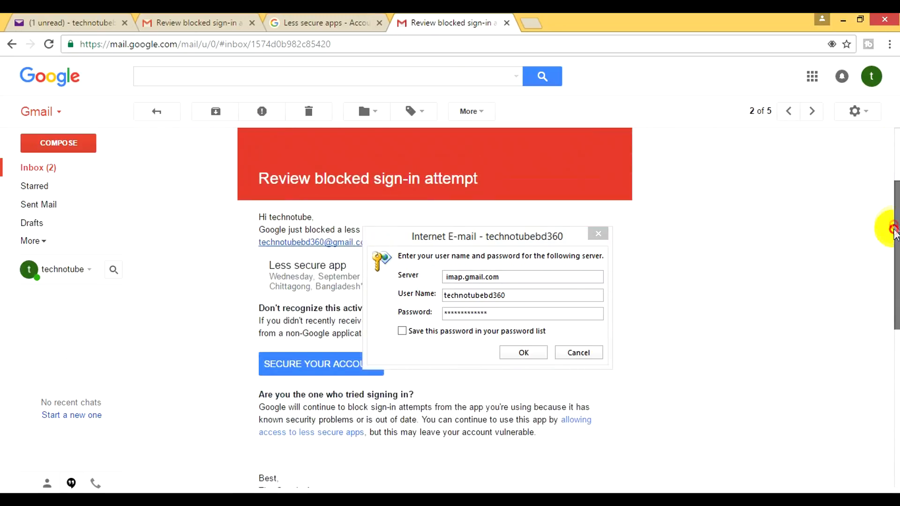
scroll("up", 3)
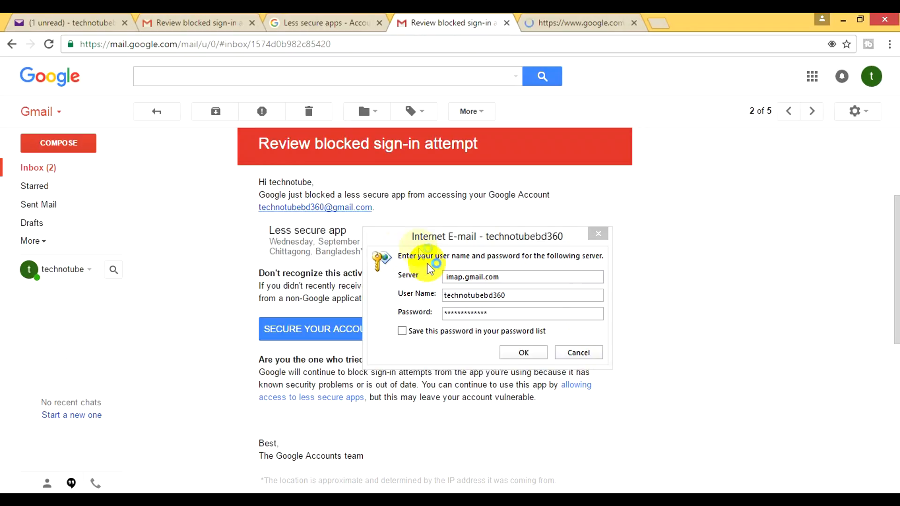
mouse_move(320, 406)
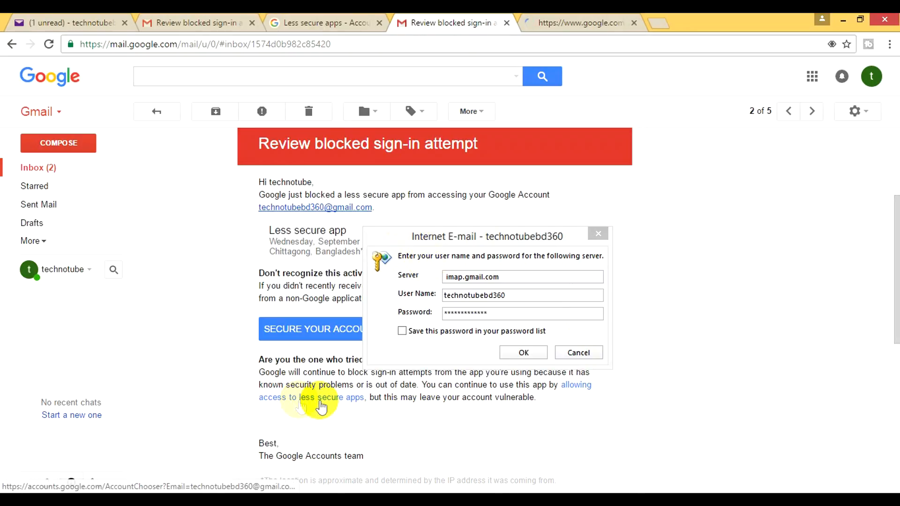
left_click(577, 23)
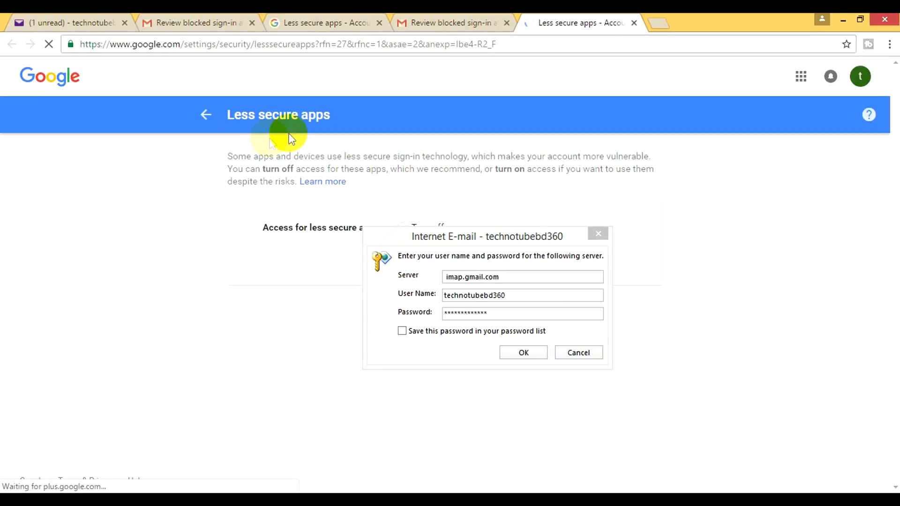
Select 'Turn on' for less secure apps and return to the Gmail tab
left_click(522, 352)
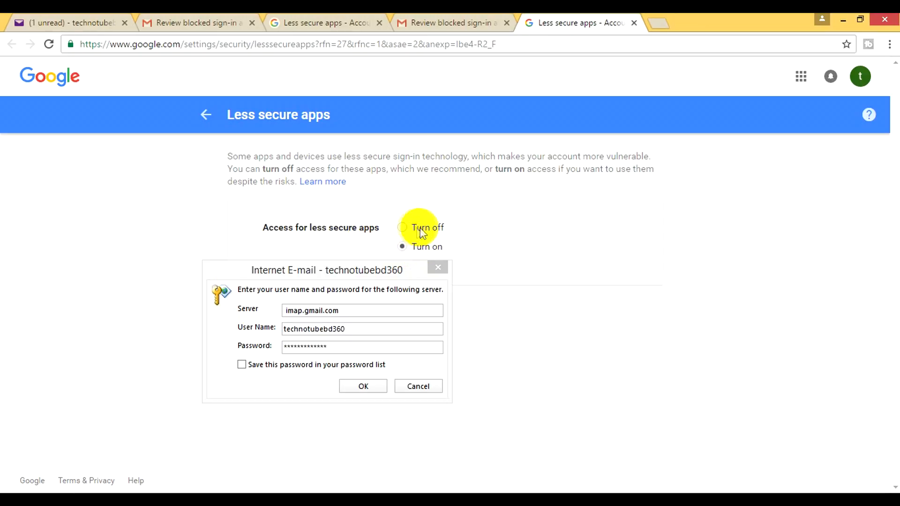
mouse_move(347, 238)
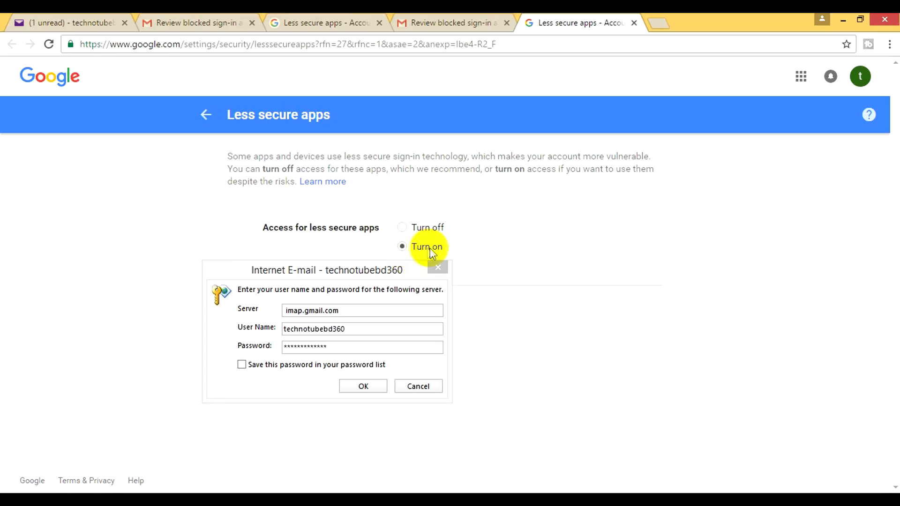
mouse_move(510, 252)
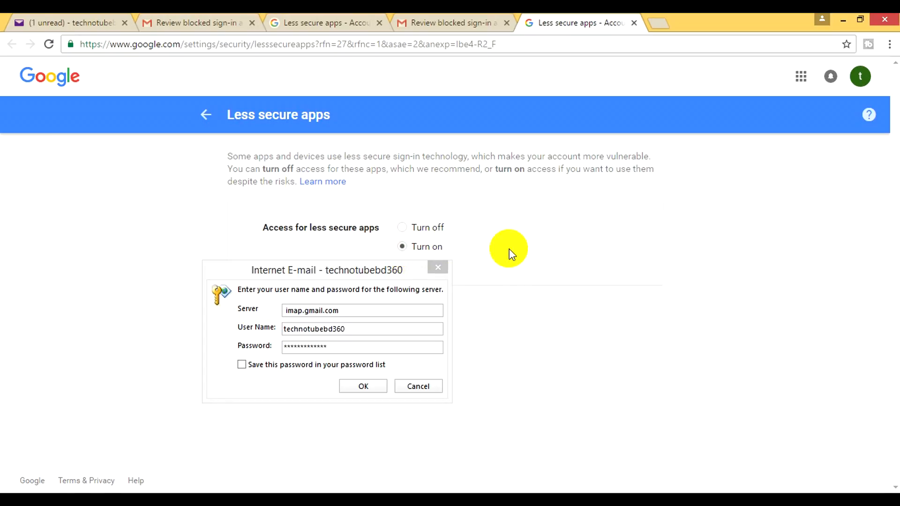
left_click(447, 23)
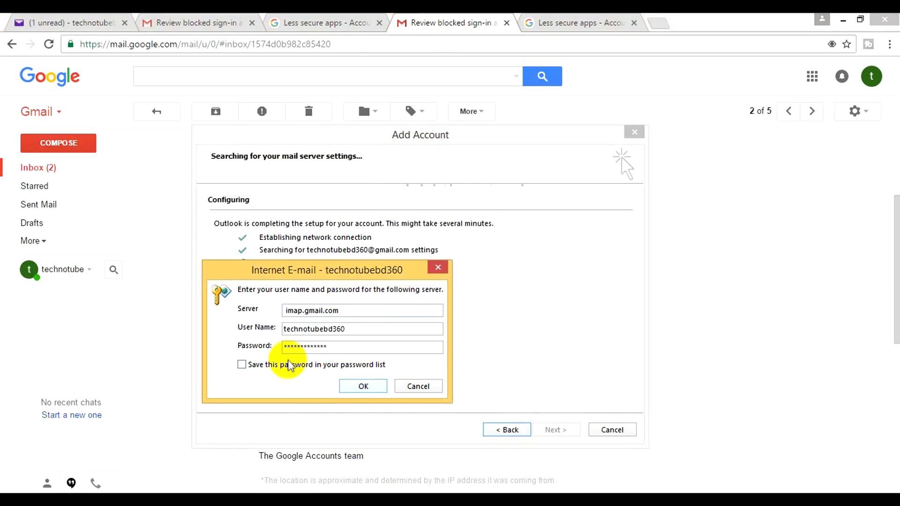
Confirm the Gmail password prompt and finish setup once the account reports successfully configured
left_click(363, 386)
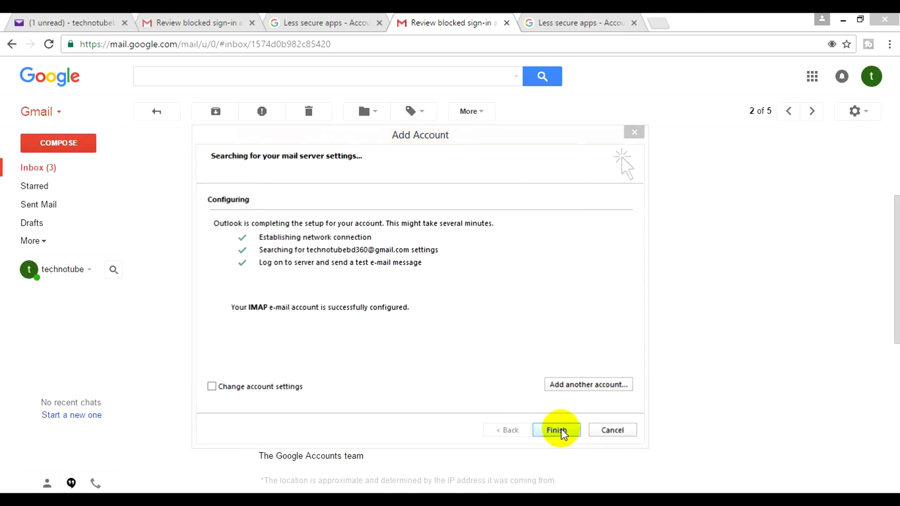
left_click(555, 430)
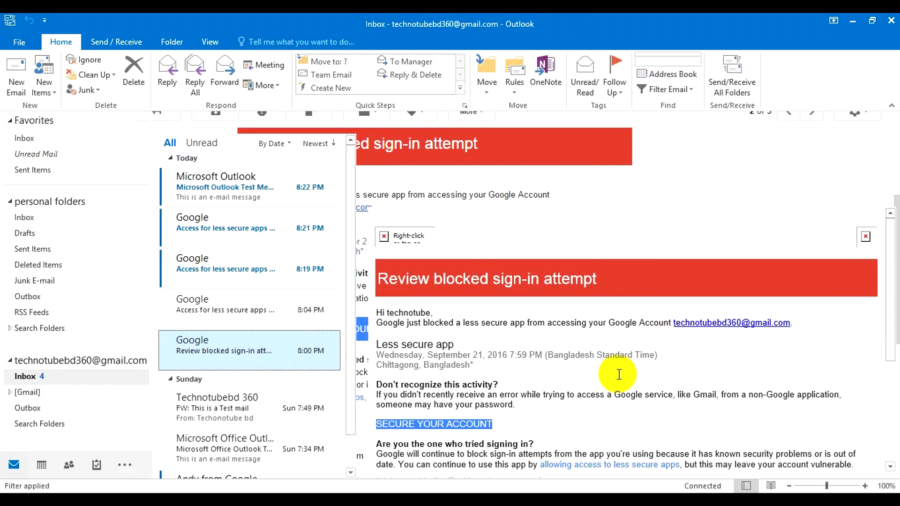
mouse_move(334, 187)
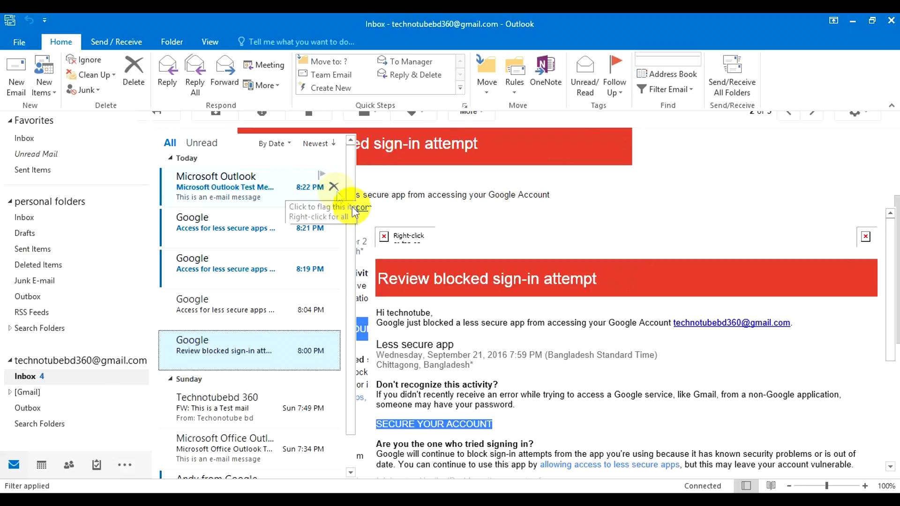
mouse_move(352, 212)
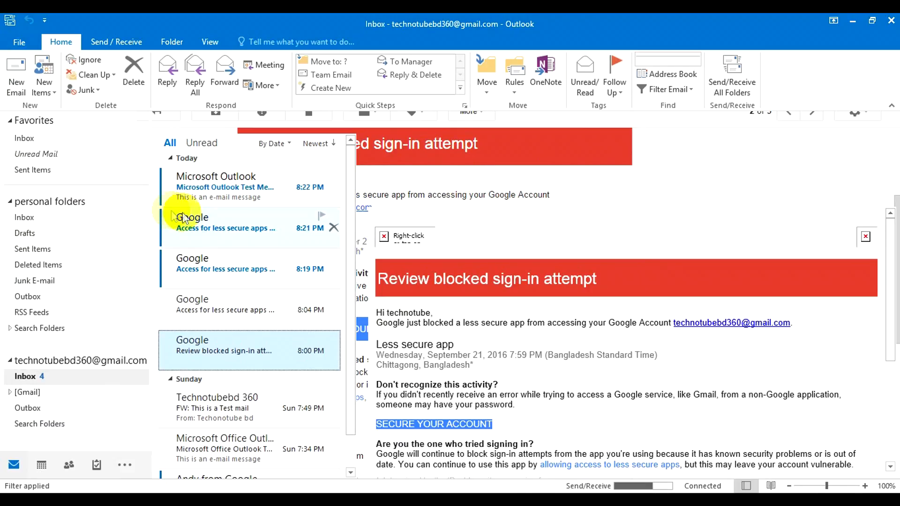
mouse_move(285, 206)
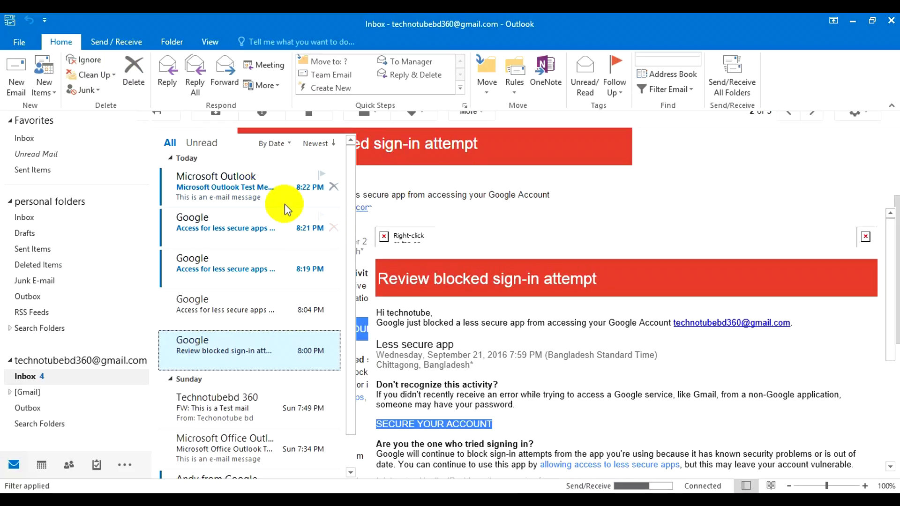
mouse_move(16, 77)
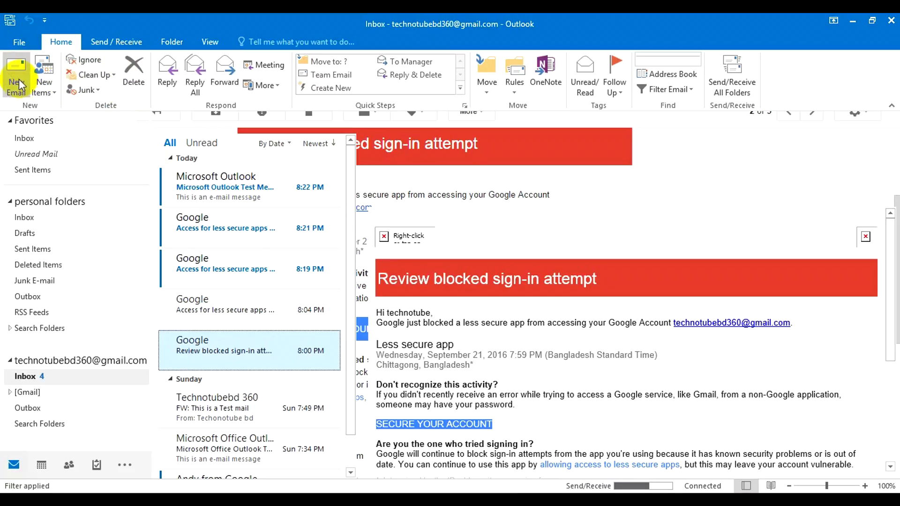
left_click(16, 75)
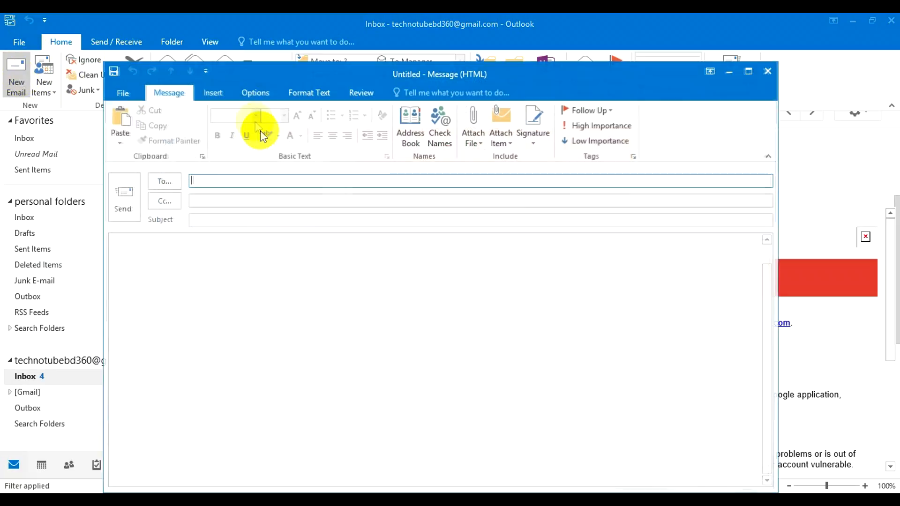
mouse_move(257, 181)
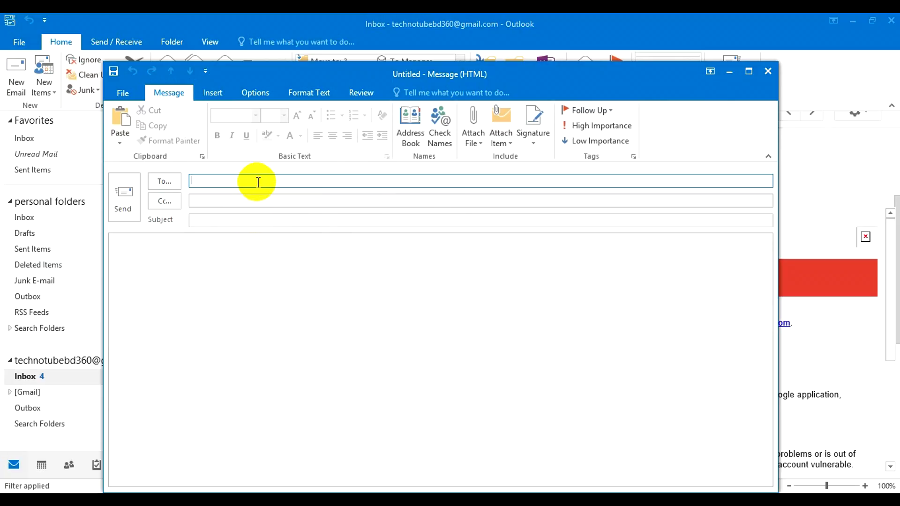
left_click(767, 71)
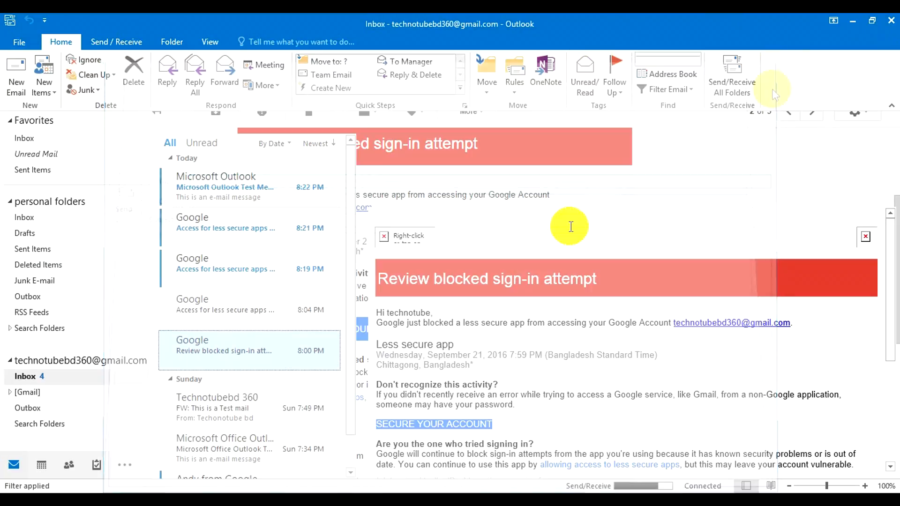
mouse_move(293, 186)
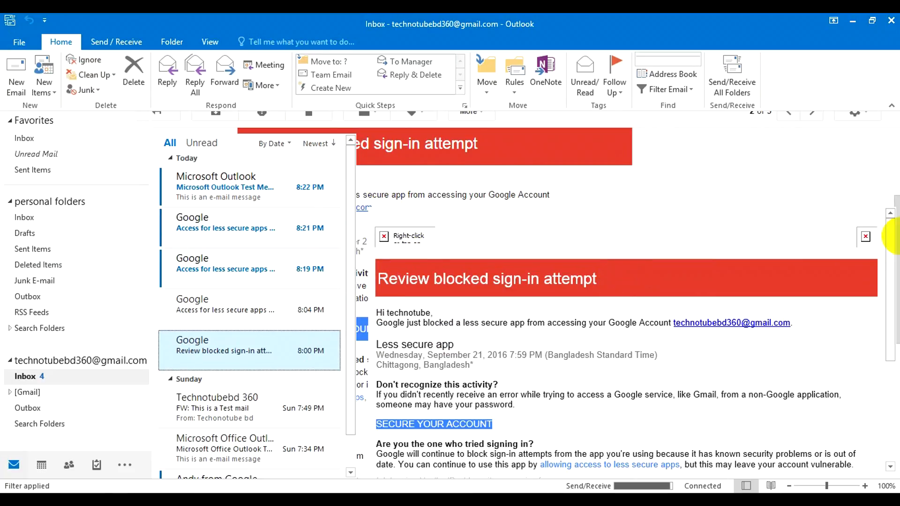
mouse_move(664, 230)
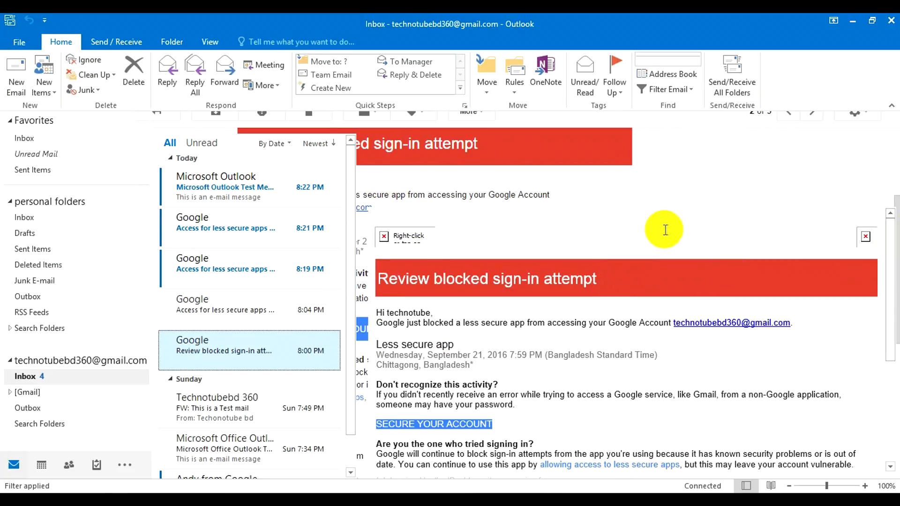
mouse_move(514, 184)
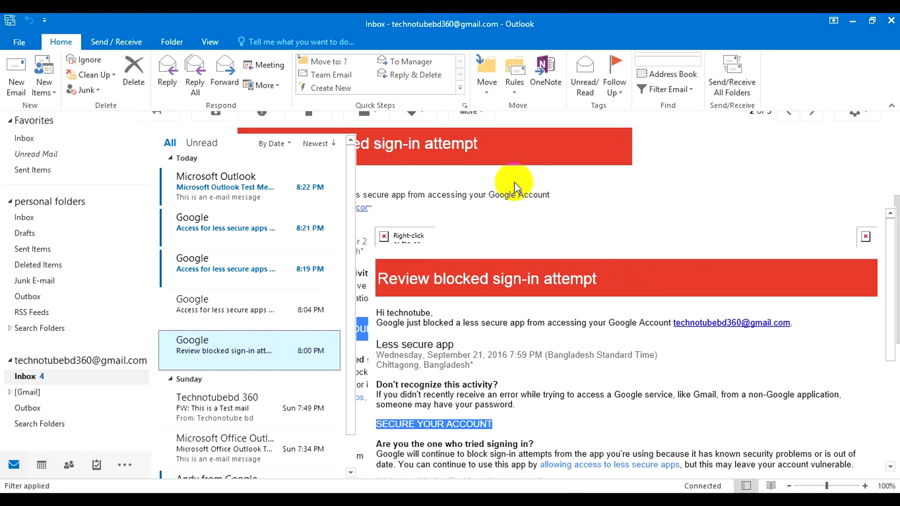
mouse_move(244, 122)
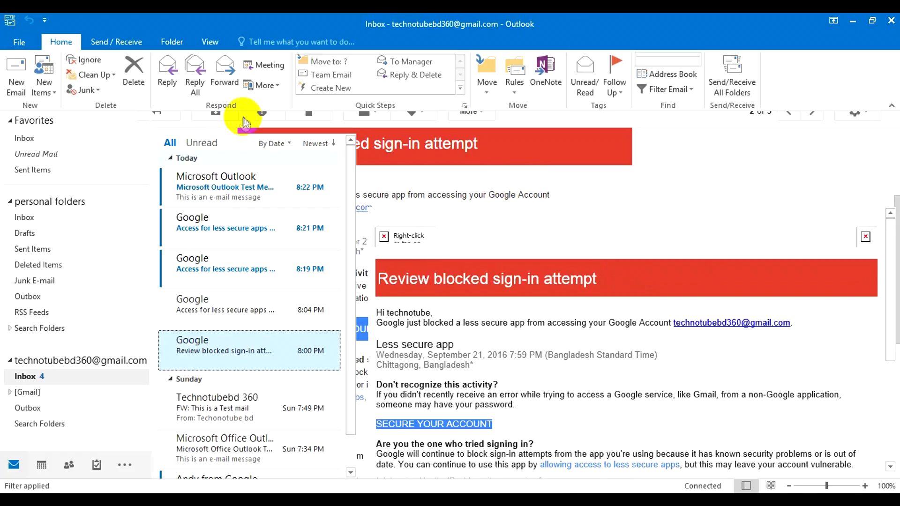
mouse_move(601, 204)
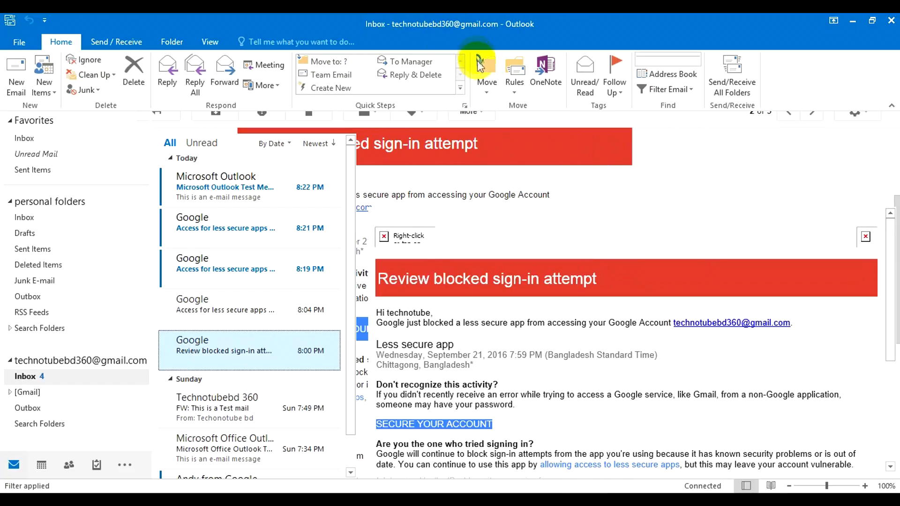
mouse_move(472, 43)
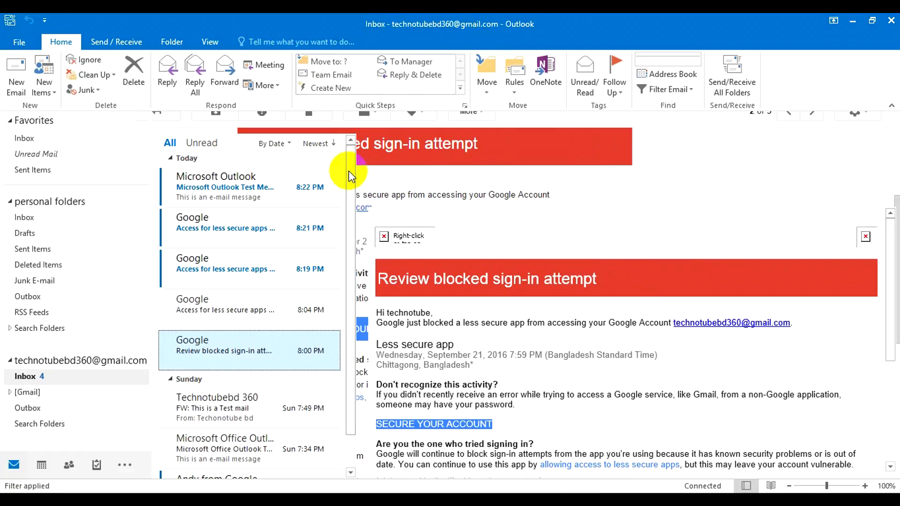
mouse_move(681, 190)
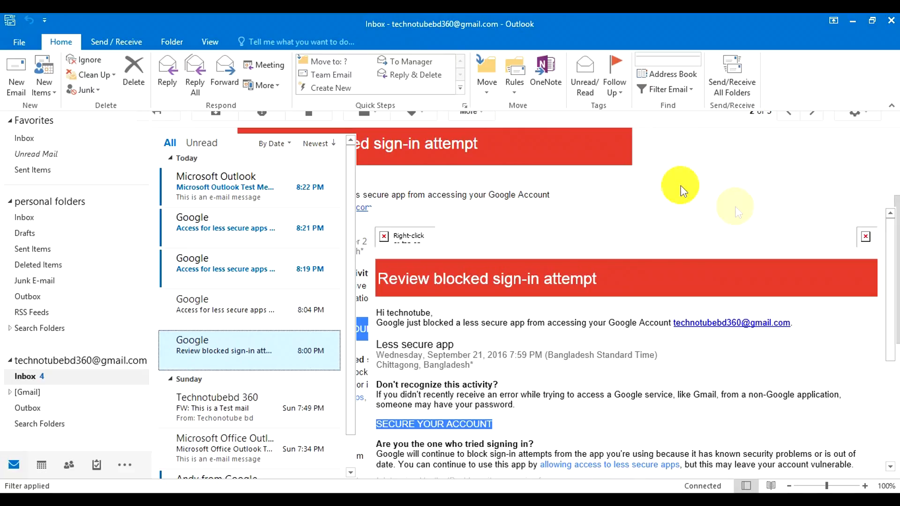
mouse_move(669, 166)
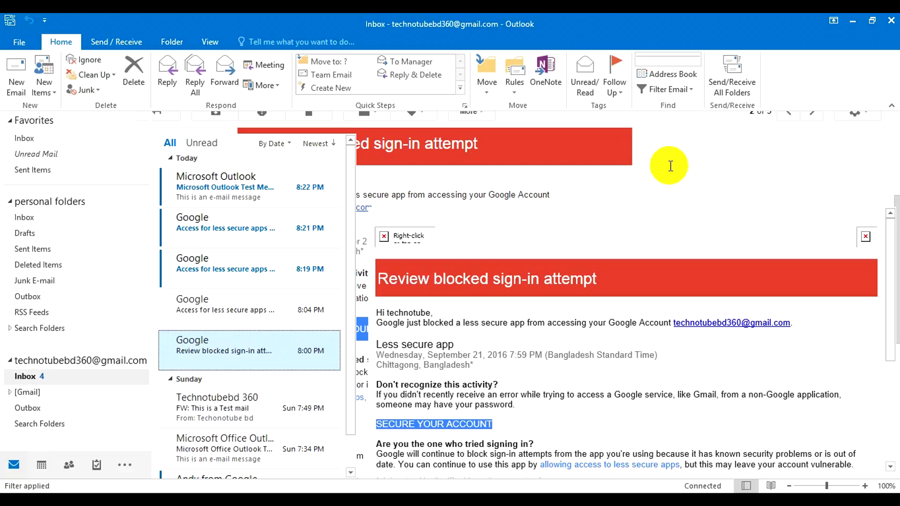
mouse_move(585, 353)
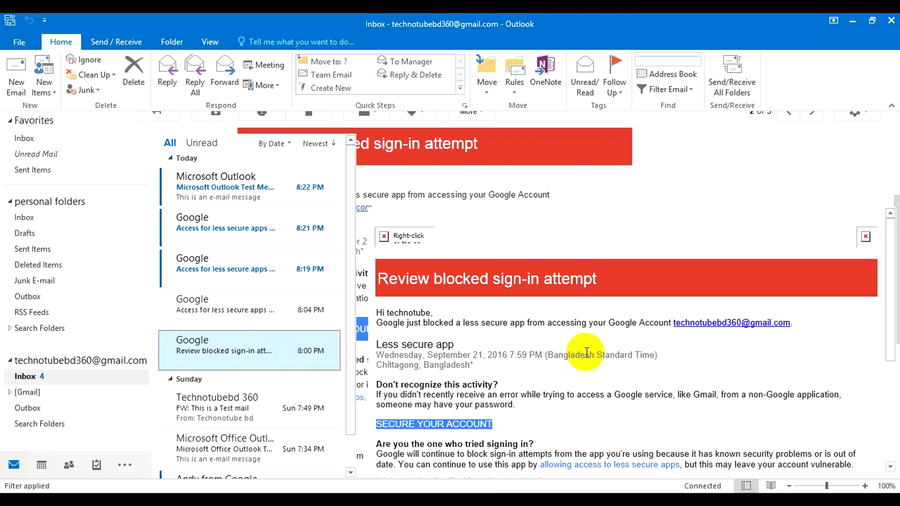